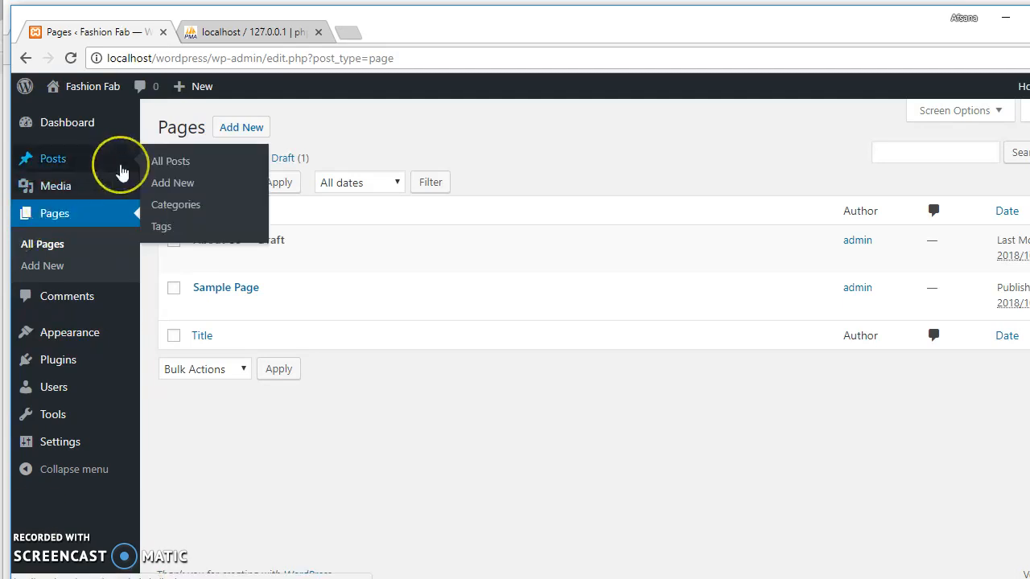
{"action": "mouse_move", "coordinate": [42, 265]}
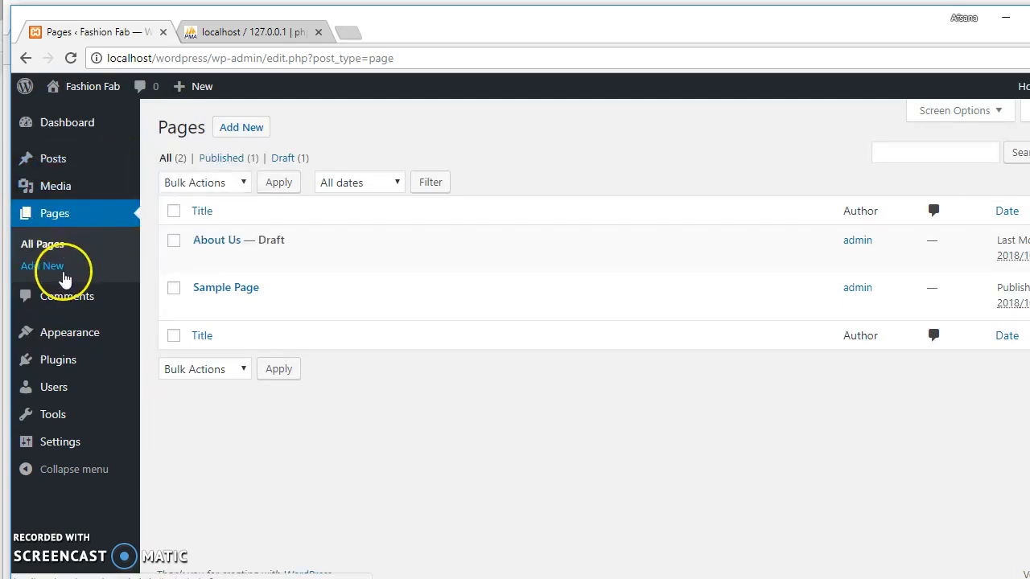
- Start a new page from Pages > Add New in the admin sidebar
{"action": "left_click", "coordinate": [43, 266]}
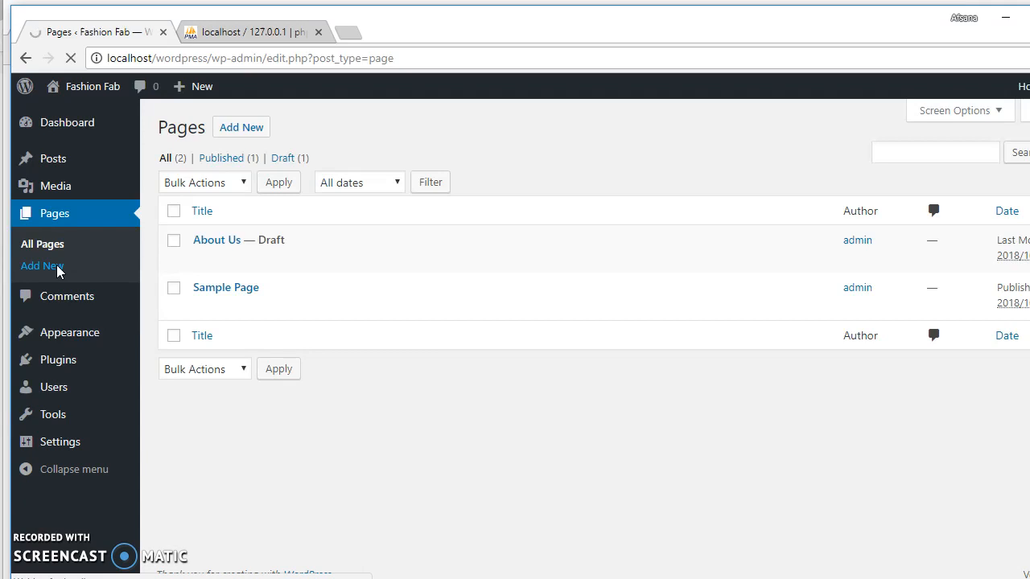
{"action": "left_click", "coordinate": [42, 266]}
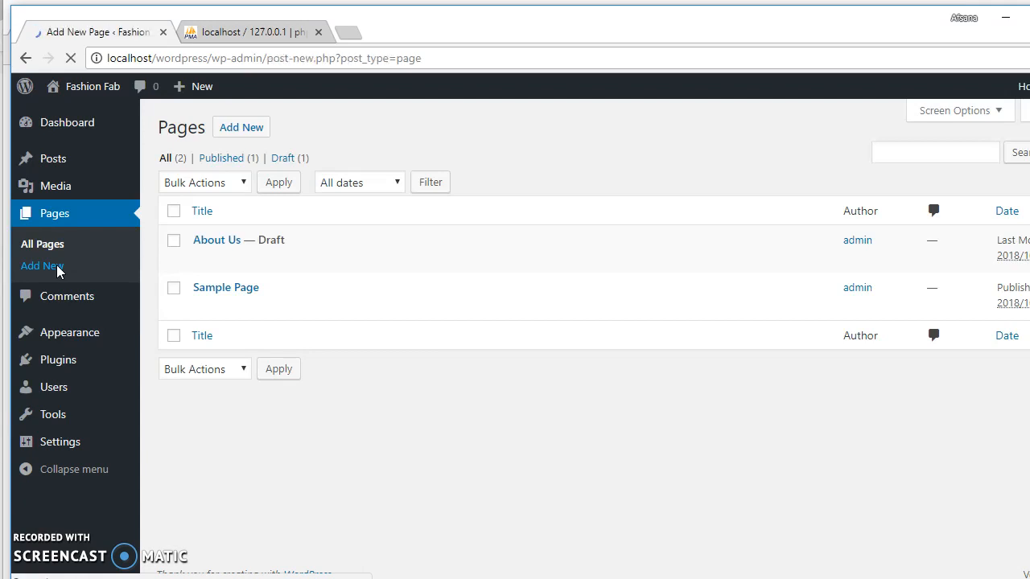
- Enter 'Contact Us' as the new page's title
{"action": "left_click", "coordinate": [42, 265]}
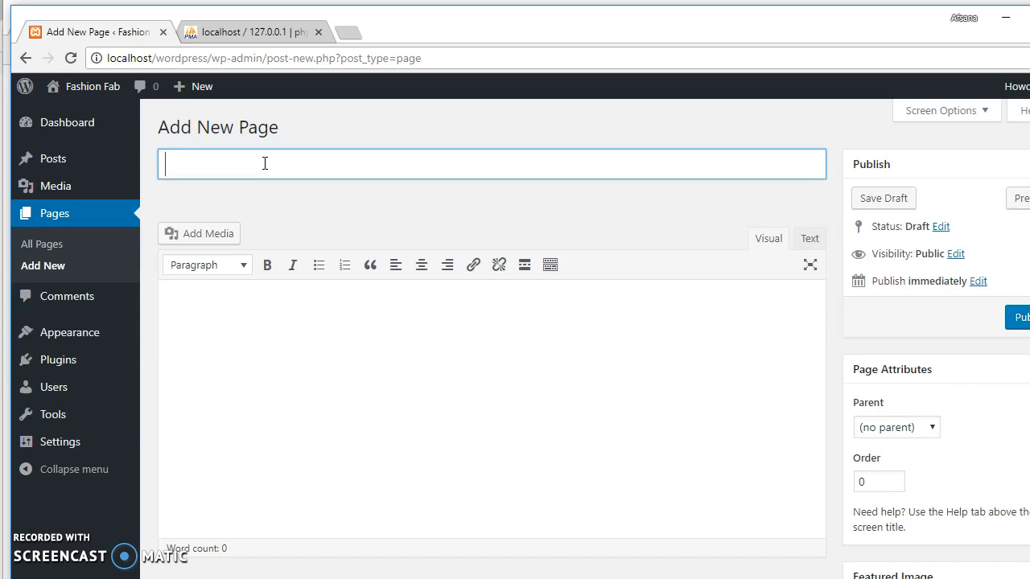
{"action": "type", "text": "C"}
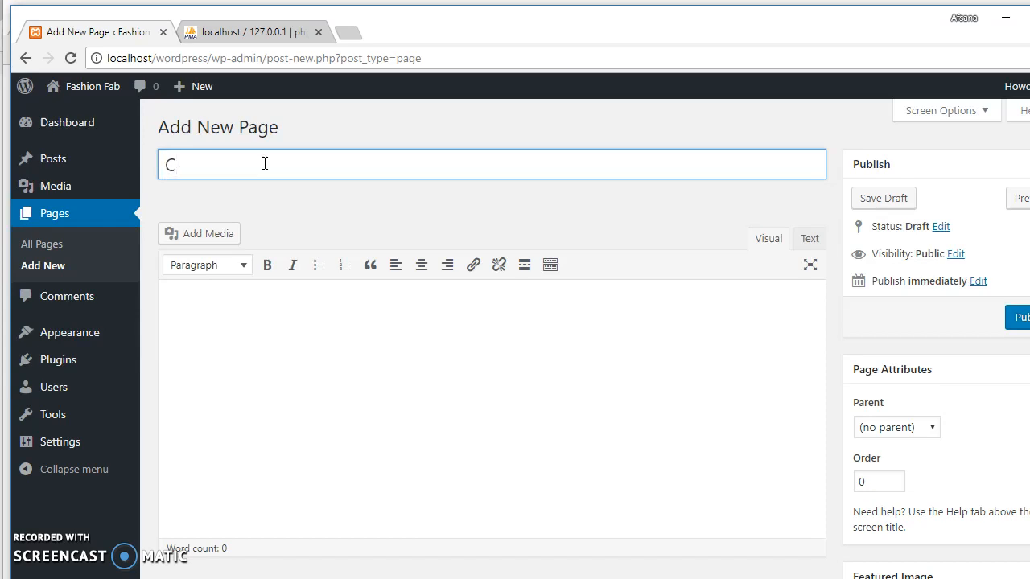
{"action": "type", "text": "ontact"}
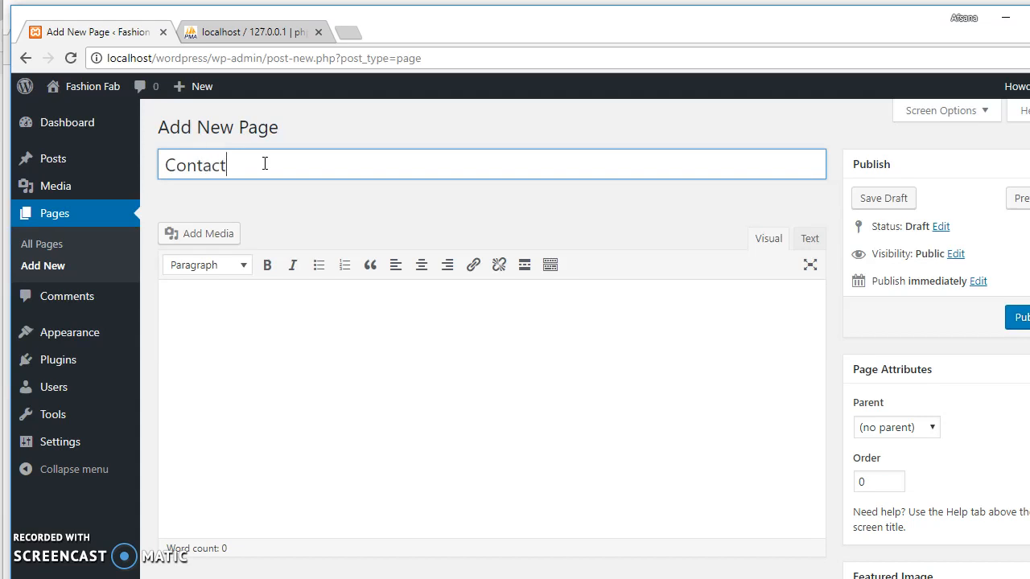
{"action": "type", "text": "Us"}
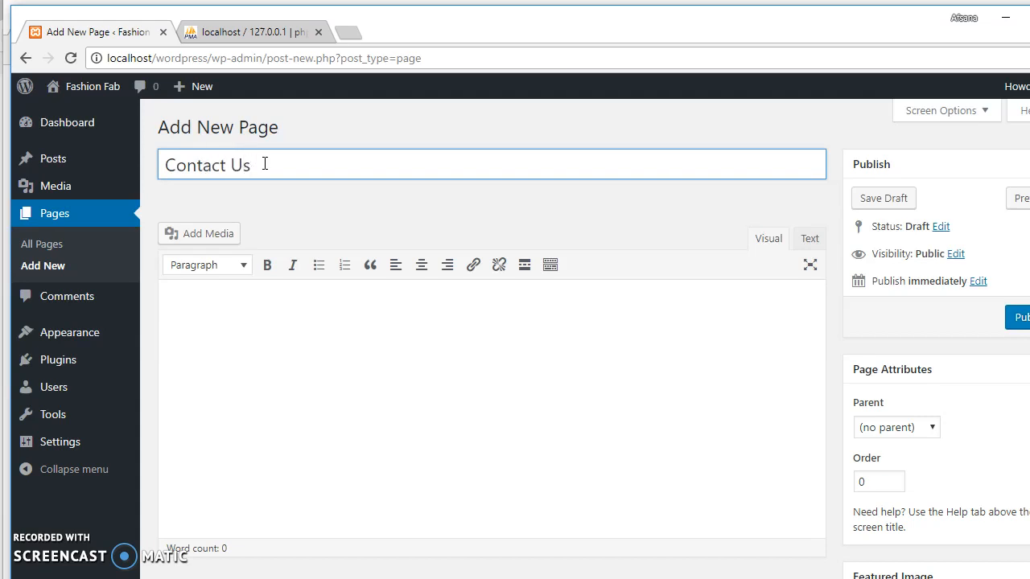
{"action": "mouse_move", "coordinate": [565, 321]}
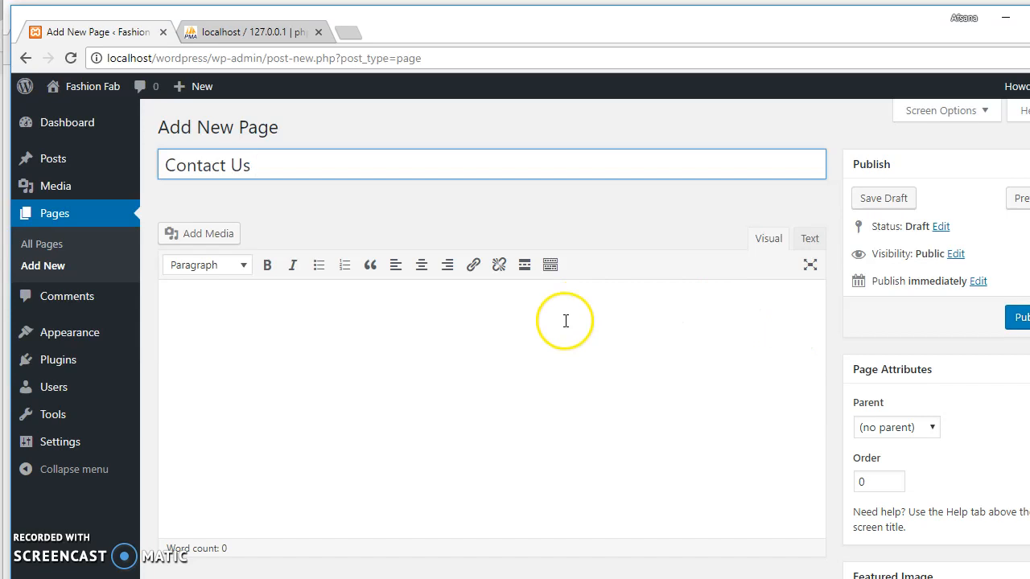
{"action": "left_click", "coordinate": [883, 198]}
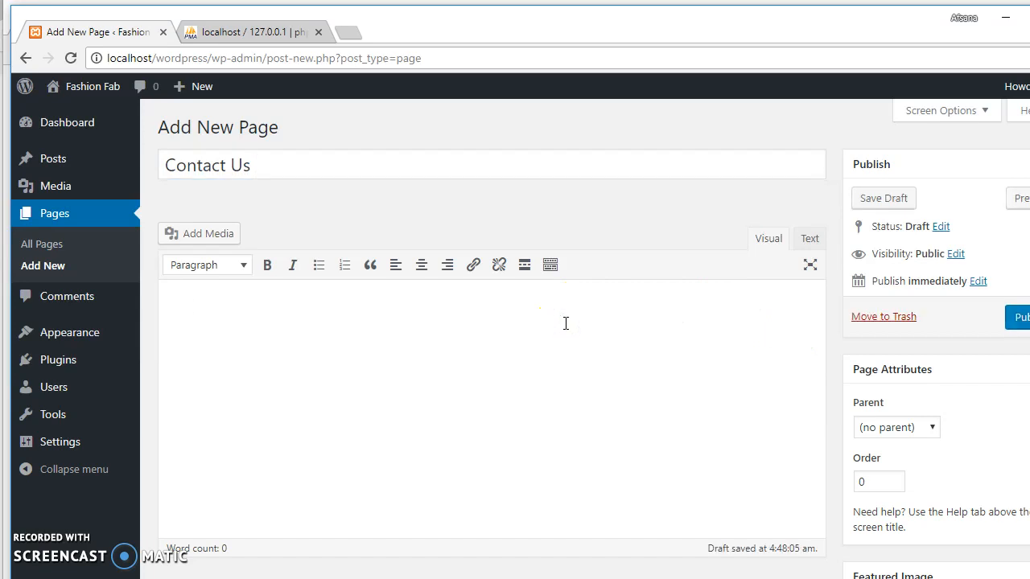
{"action": "type", "text": "Con"}
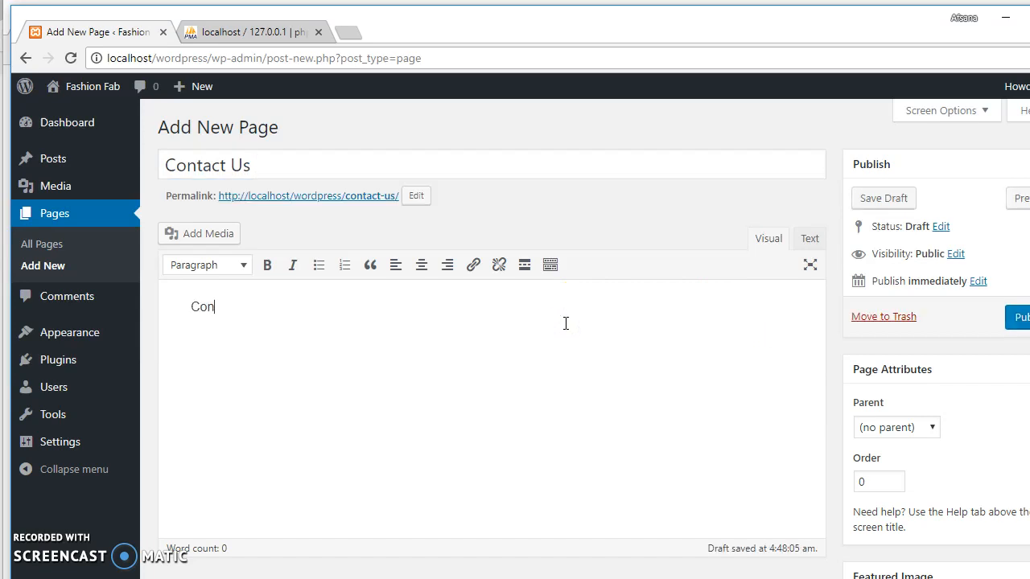
{"action": "type", "text": "tact Us on"}
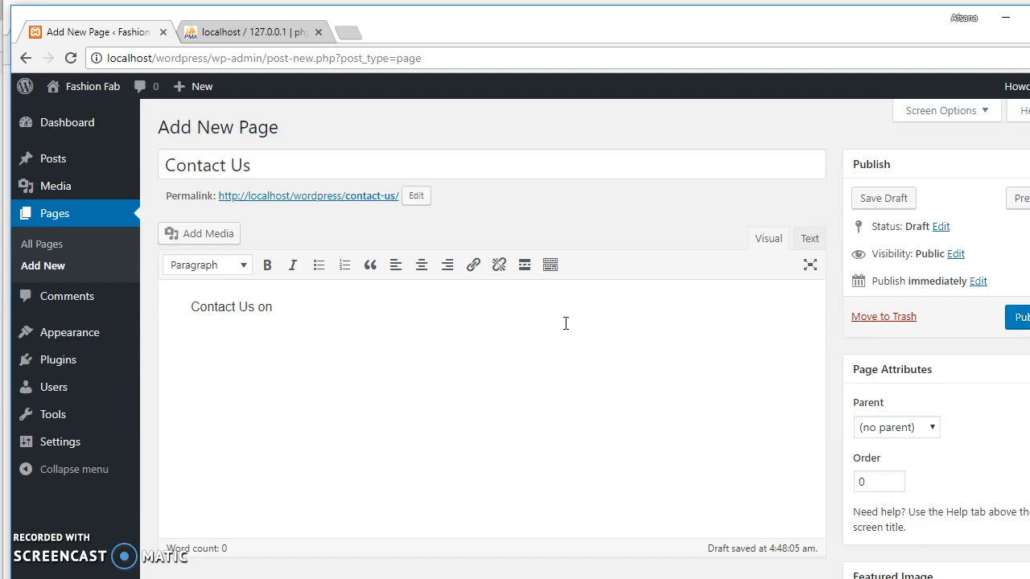
{"action": "type", "text": "Email"}
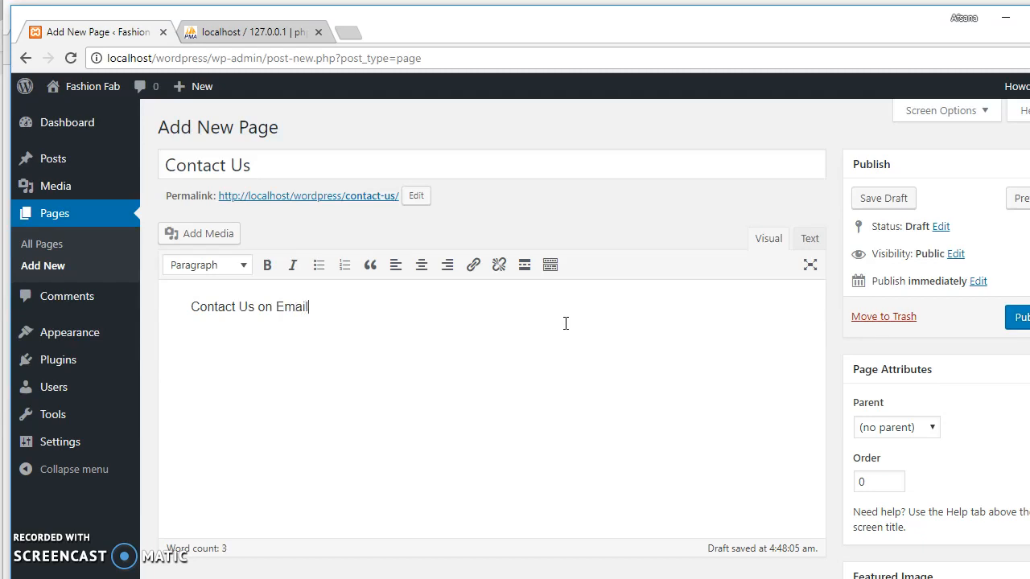
{"action": "type", "text": "-"}
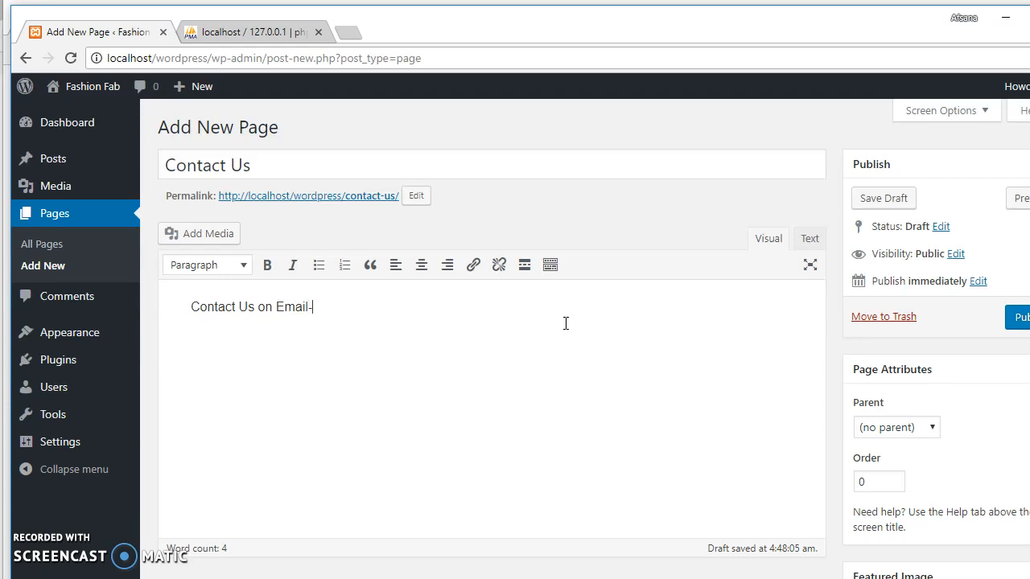
{"action": "type", "text": "Id :"}
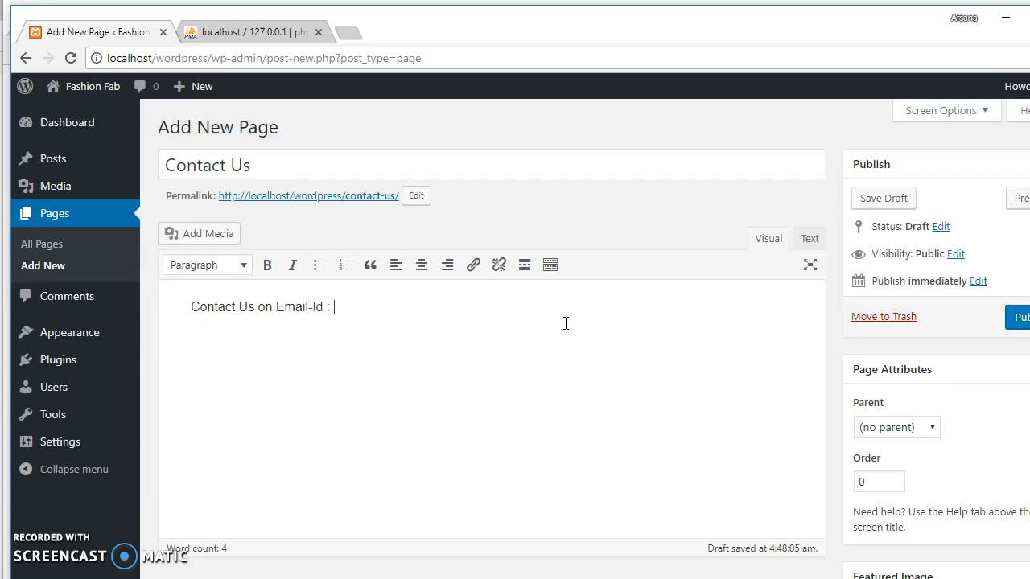
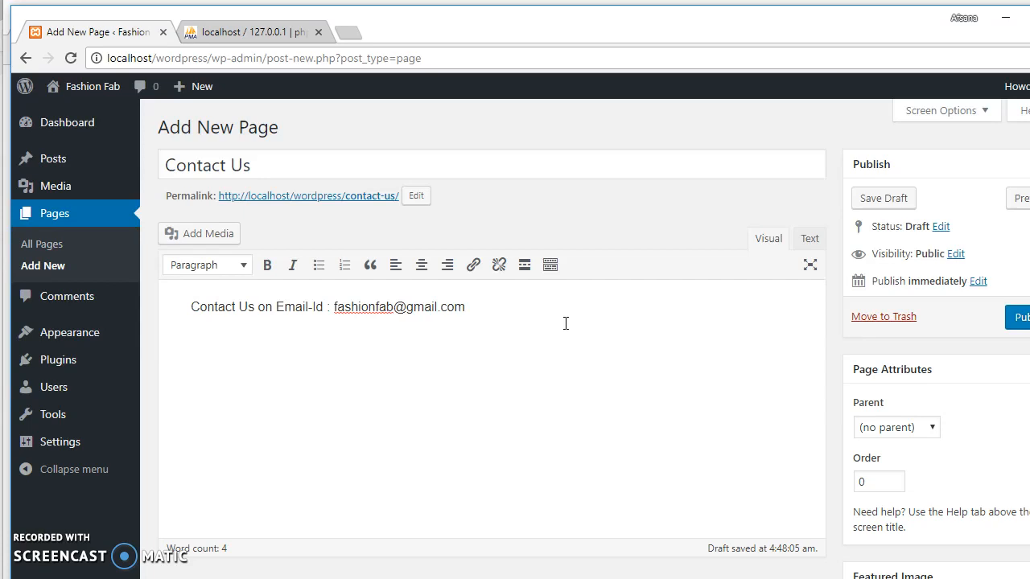
{"action": "key", "text": "Return"}
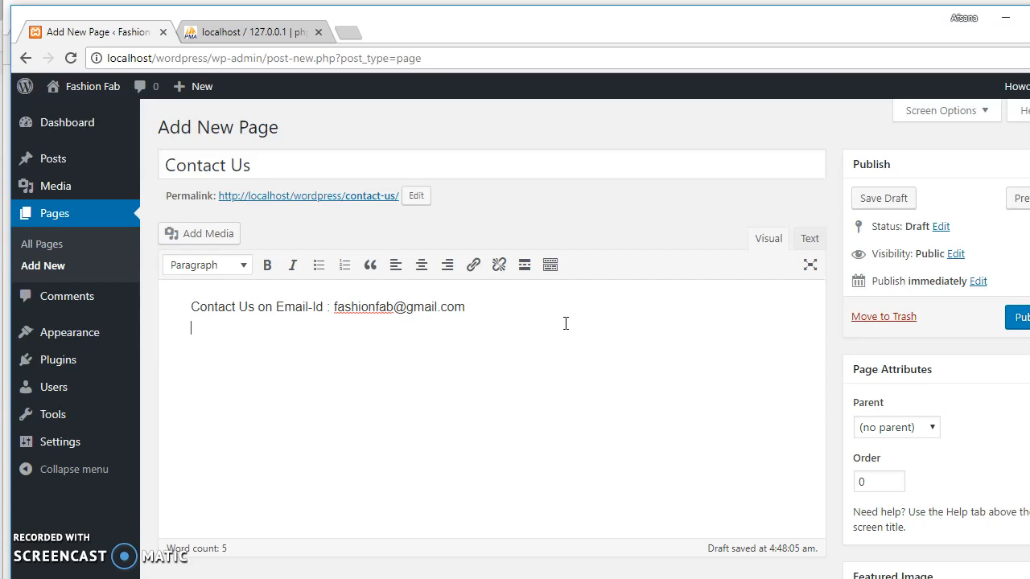
{"action": "mouse_move", "coordinate": [550, 332]}
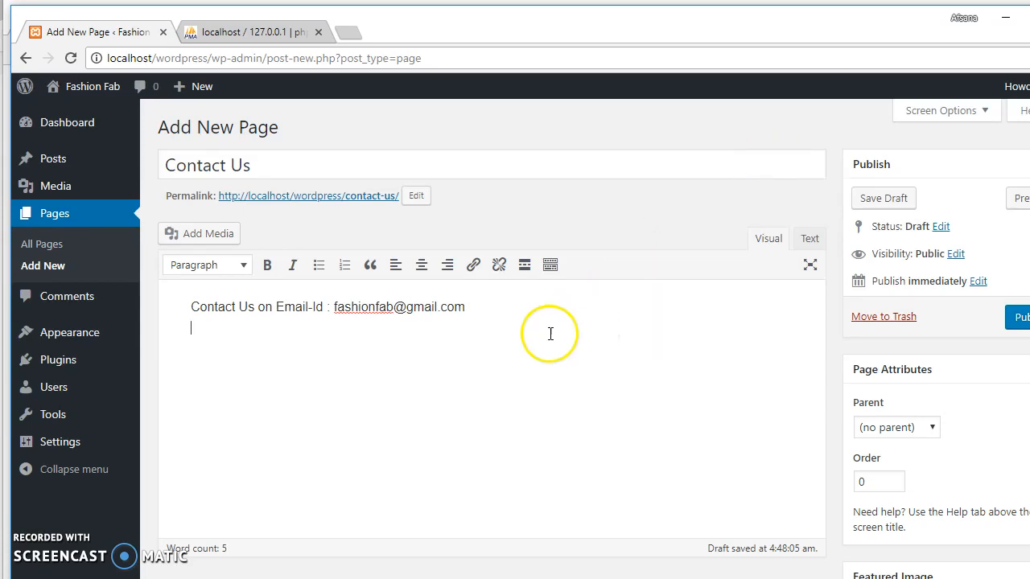
- Bring up the Insert/edit link URL field from the Visual editor toolbar
{"action": "left_click", "coordinate": [473, 265]}
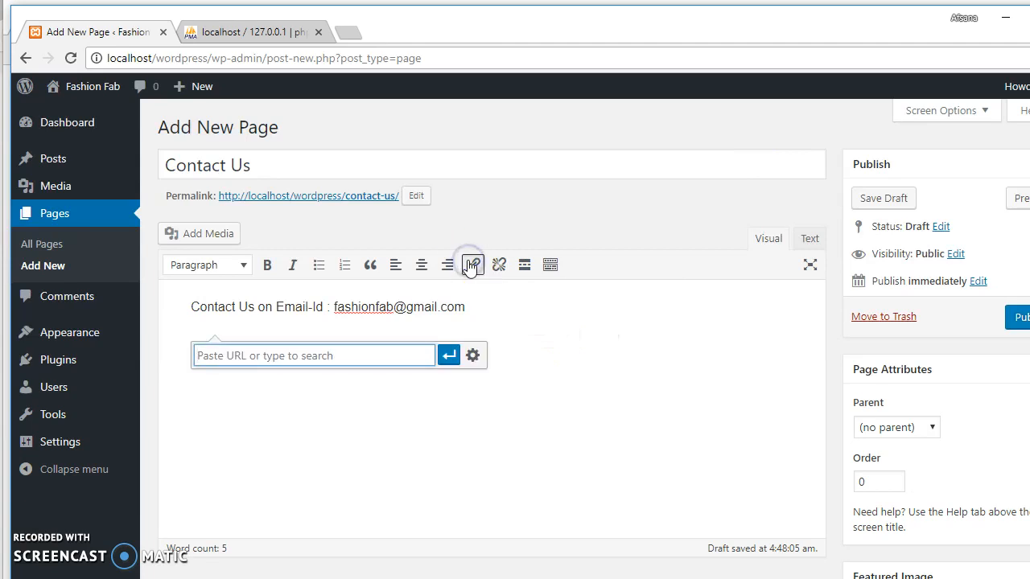
{"action": "mouse_move", "coordinate": [395, 265]}
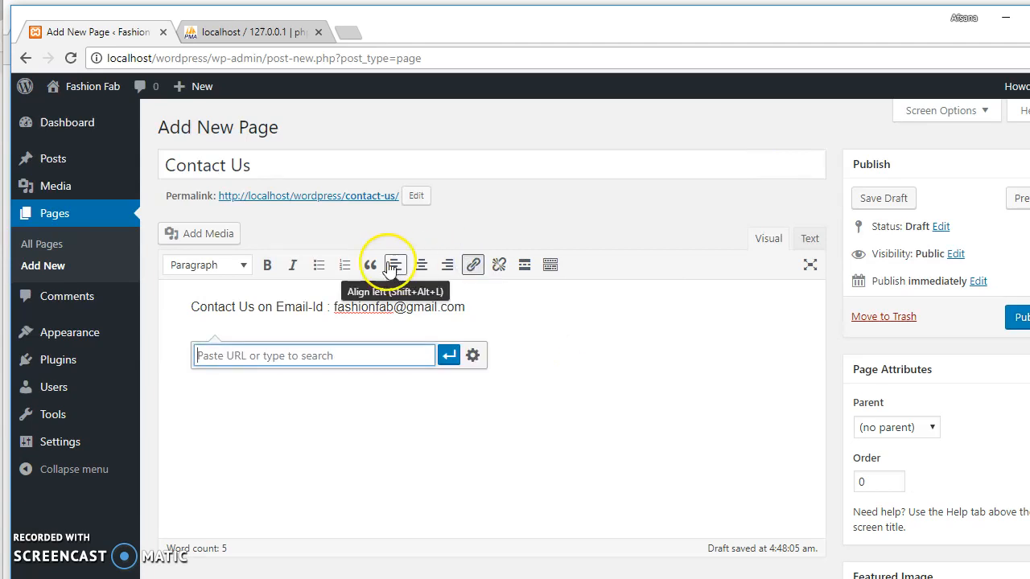
{"action": "mouse_move", "coordinate": [524, 264]}
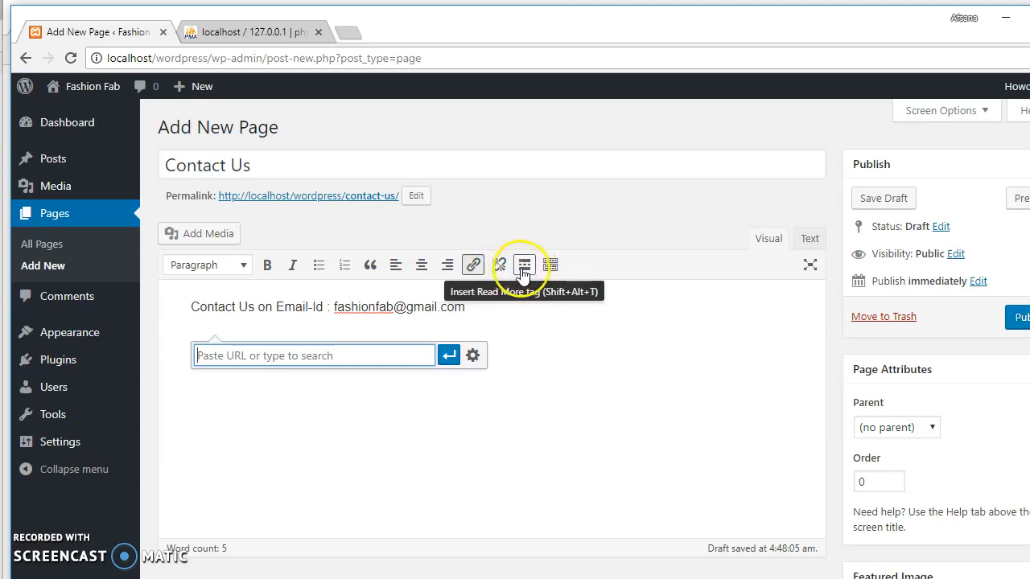
{"action": "mouse_move", "coordinate": [267, 264]}
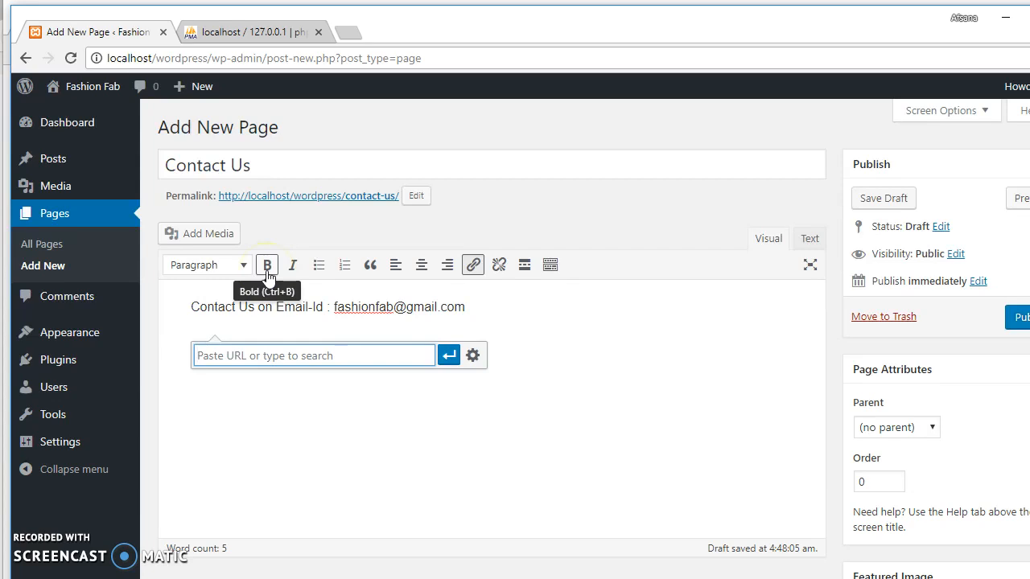
{"action": "mouse_move", "coordinate": [319, 264]}
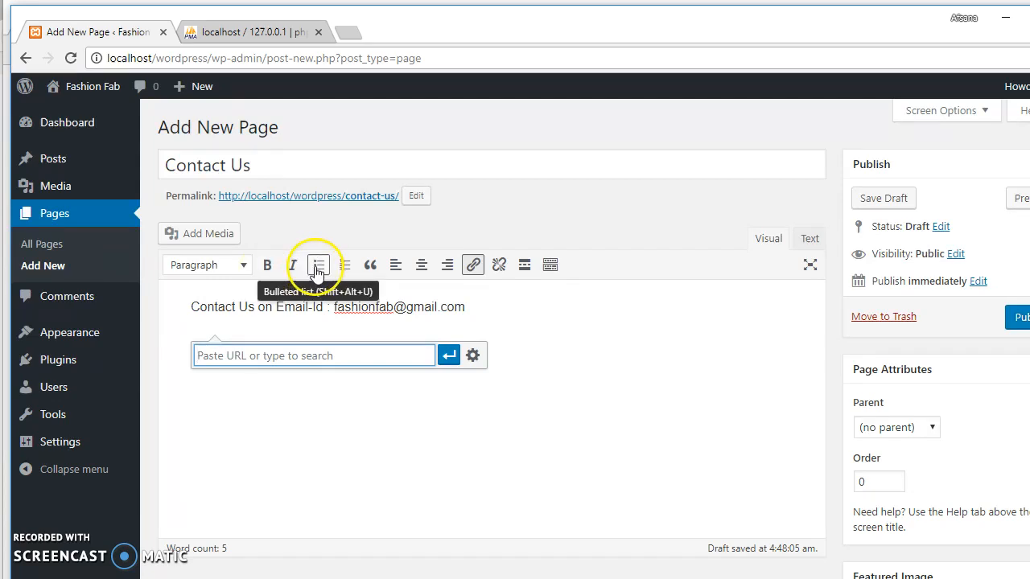
{"action": "mouse_move", "coordinate": [370, 265]}
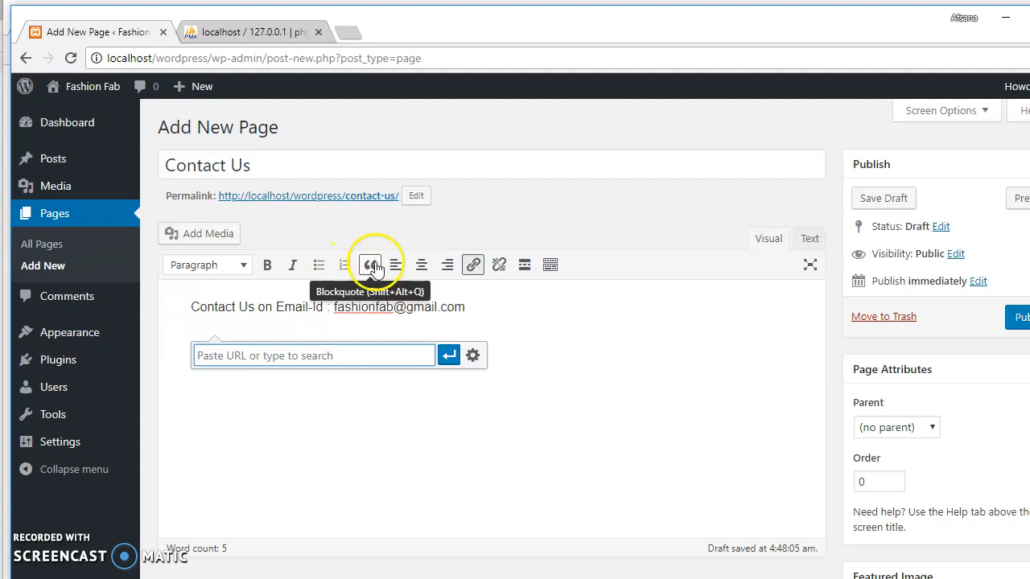
{"action": "mouse_move", "coordinate": [395, 264]}
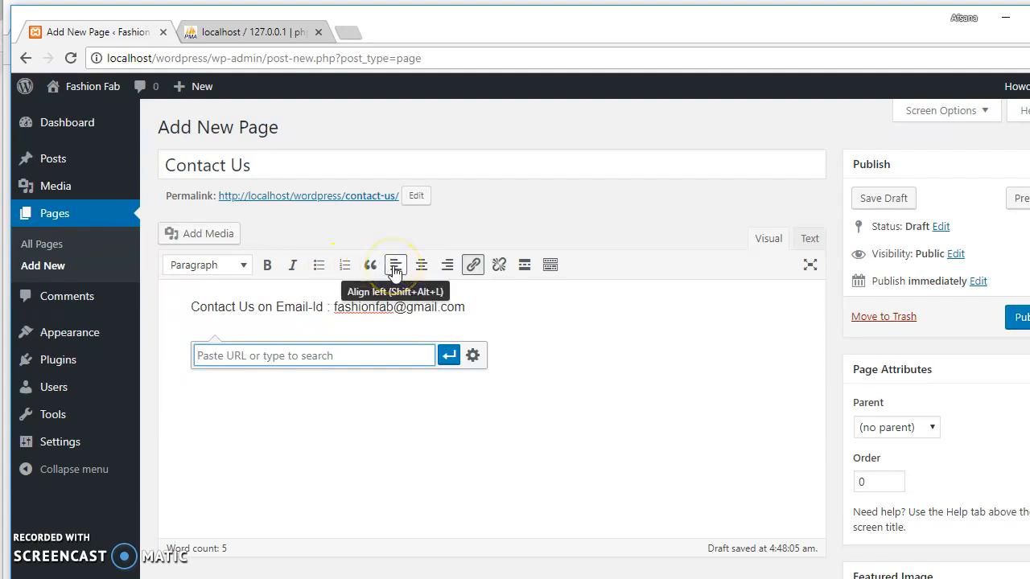
{"action": "mouse_move", "coordinate": [555, 252]}
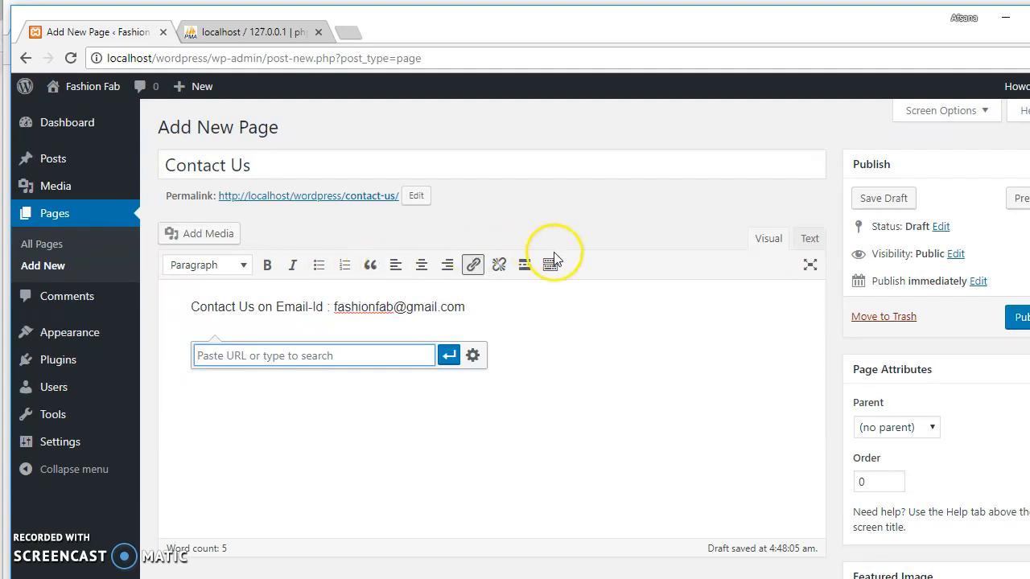
- Switch to the Text editor view to see the email line as raw text
{"action": "left_click", "coordinate": [809, 238]}
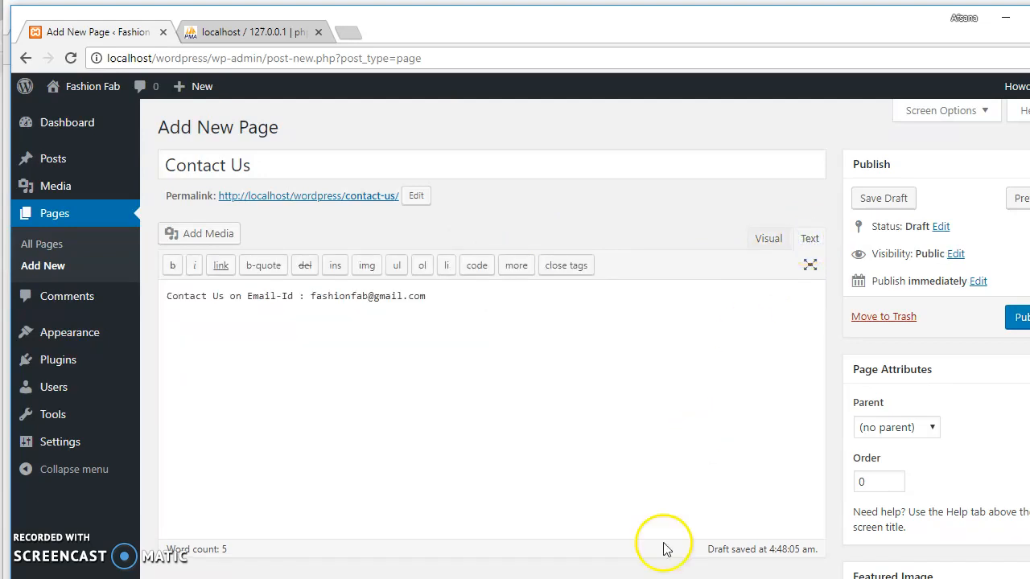
{"action": "mouse_move", "coordinate": [664, 547]}
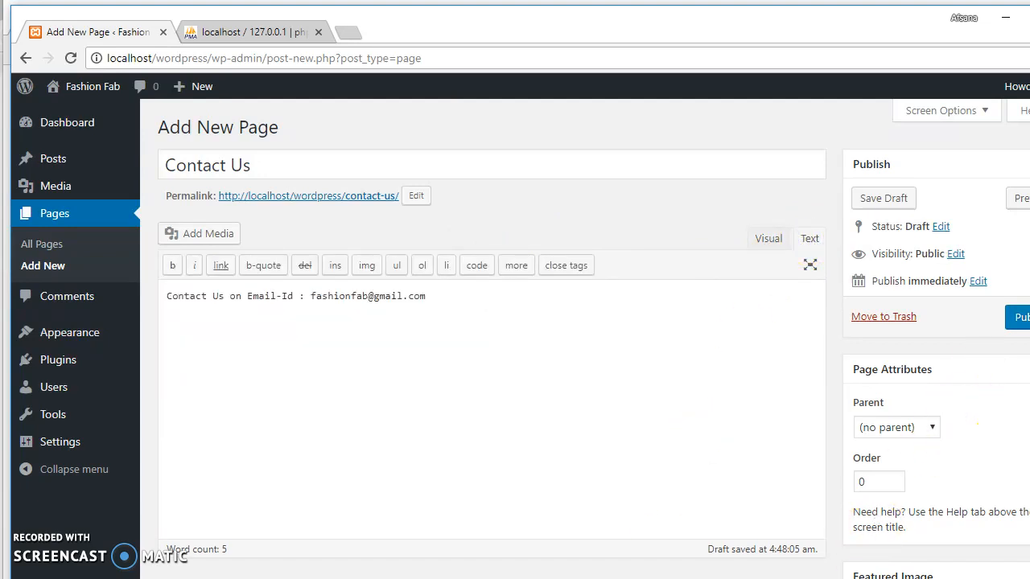
{"action": "scroll", "scroll_direction": "down", "scroll_amount": 3}
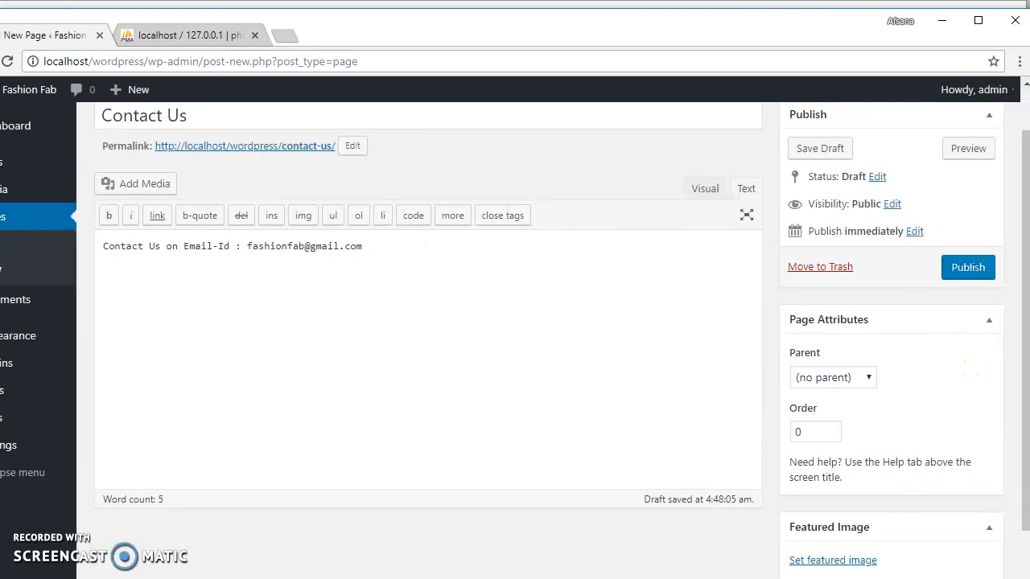
{"action": "left_click", "coordinate": [869, 377]}
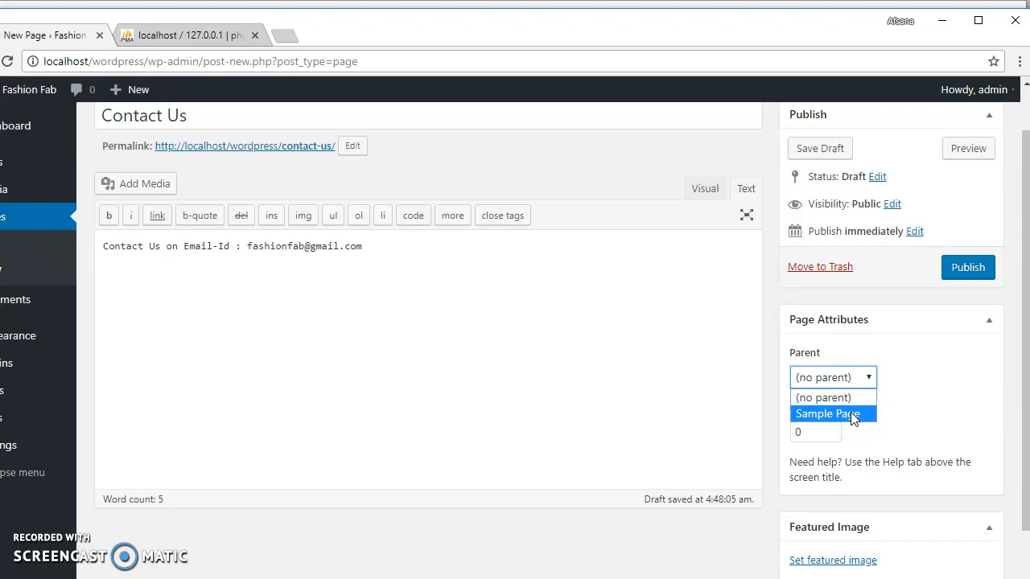
{"action": "left_click", "coordinate": [827, 414]}
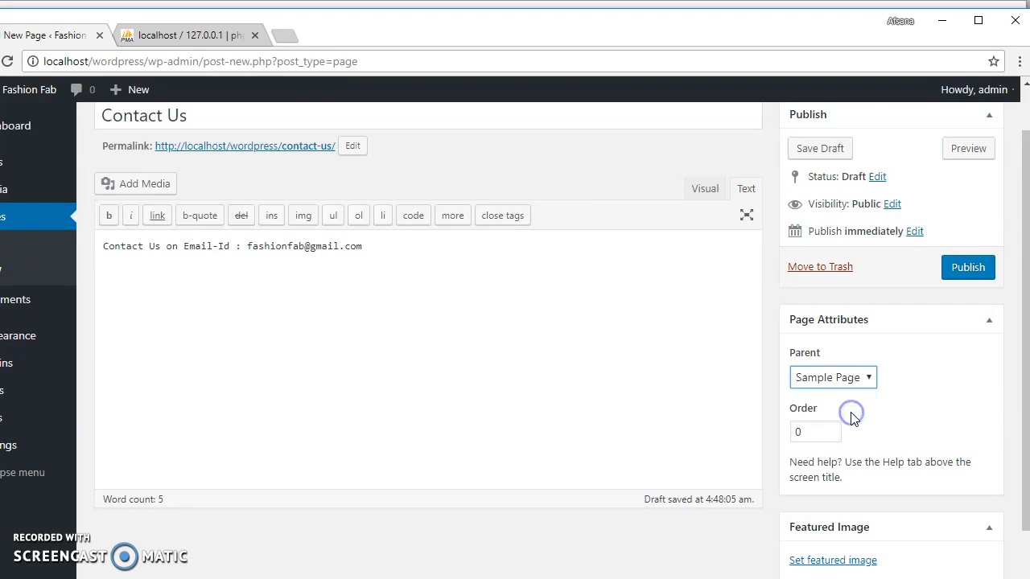
{"action": "mouse_move", "coordinate": [957, 193]}
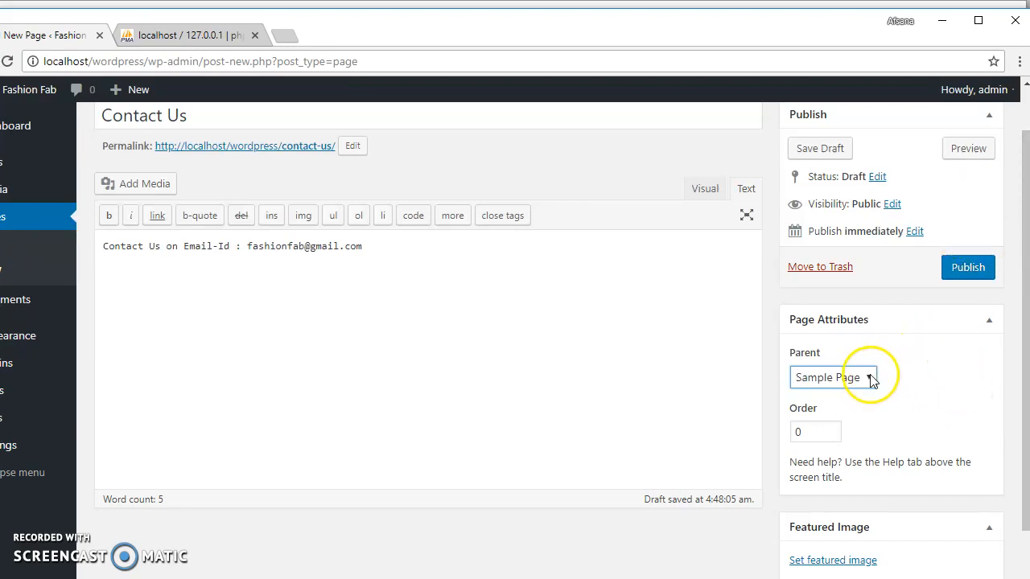
{"action": "left_click", "coordinate": [833, 376]}
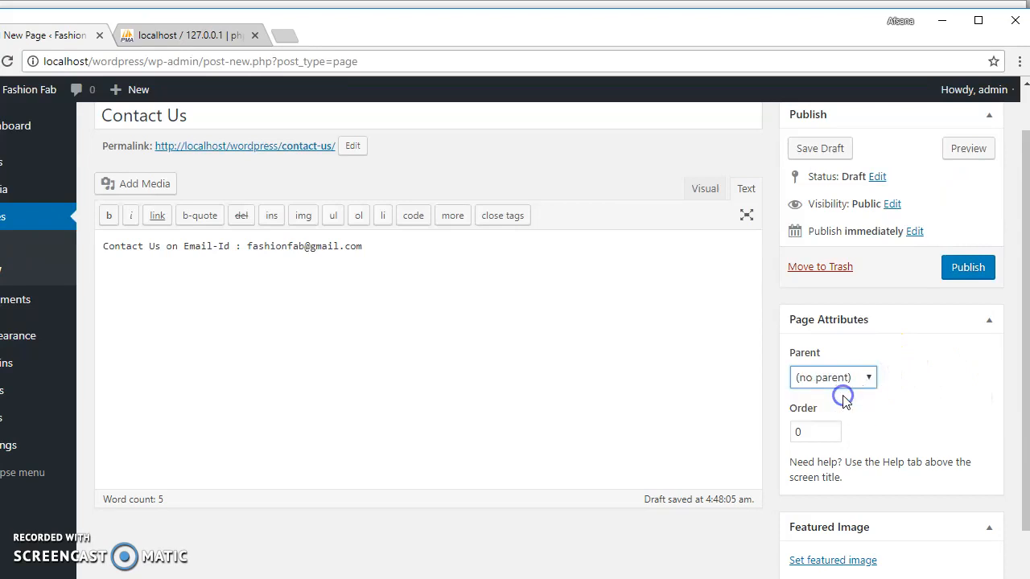
{"action": "mouse_move", "coordinate": [823, 571]}
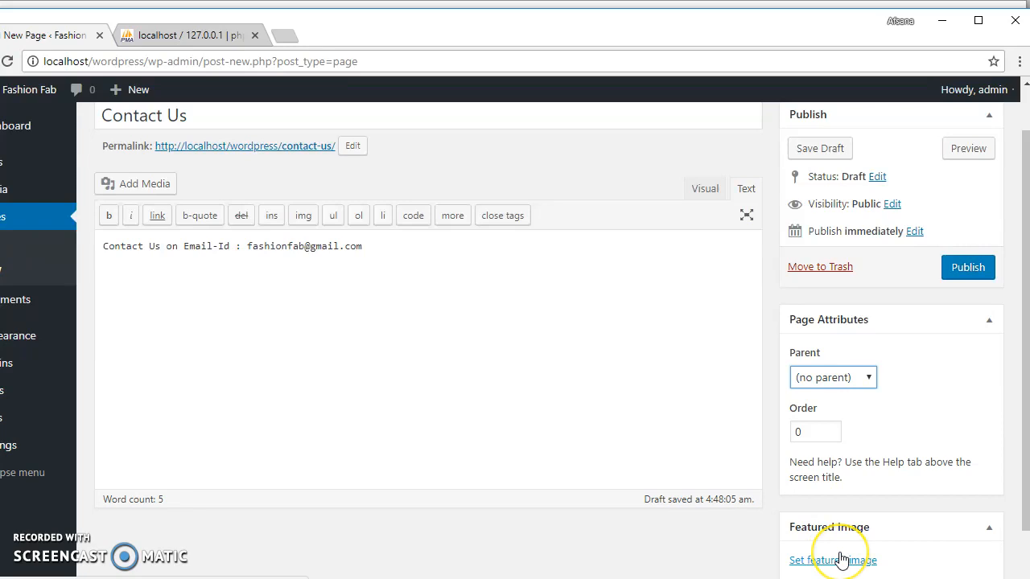
{"action": "mouse_move", "coordinate": [963, 228]}
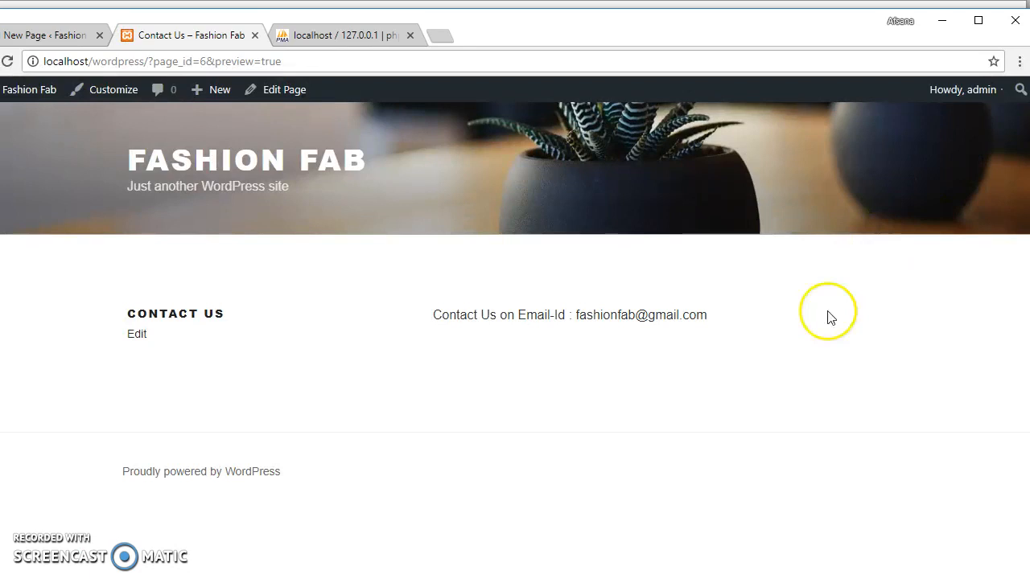
{"action": "mouse_move", "coordinate": [587, 314]}
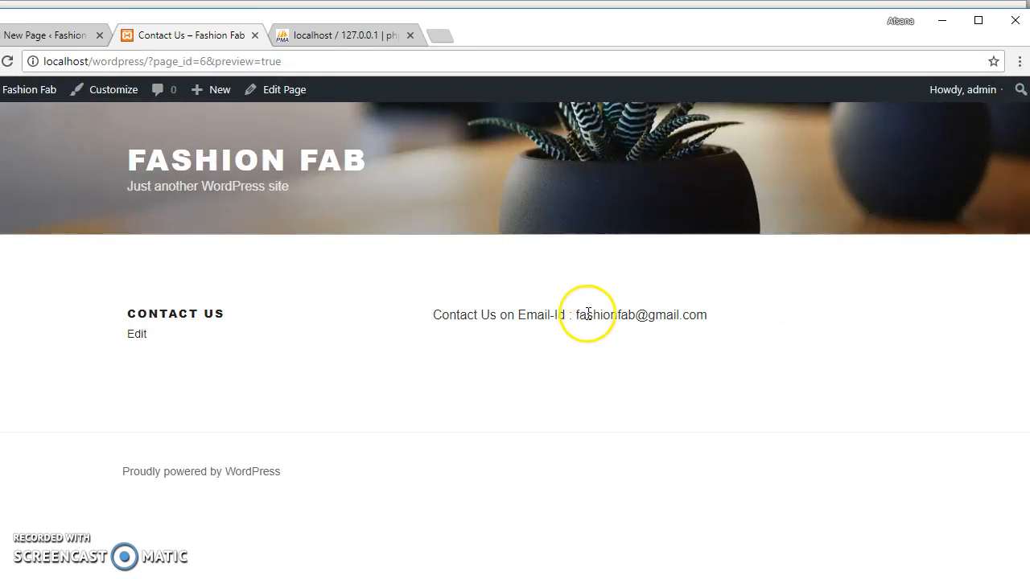
{"action": "mouse_move", "coordinate": [583, 315]}
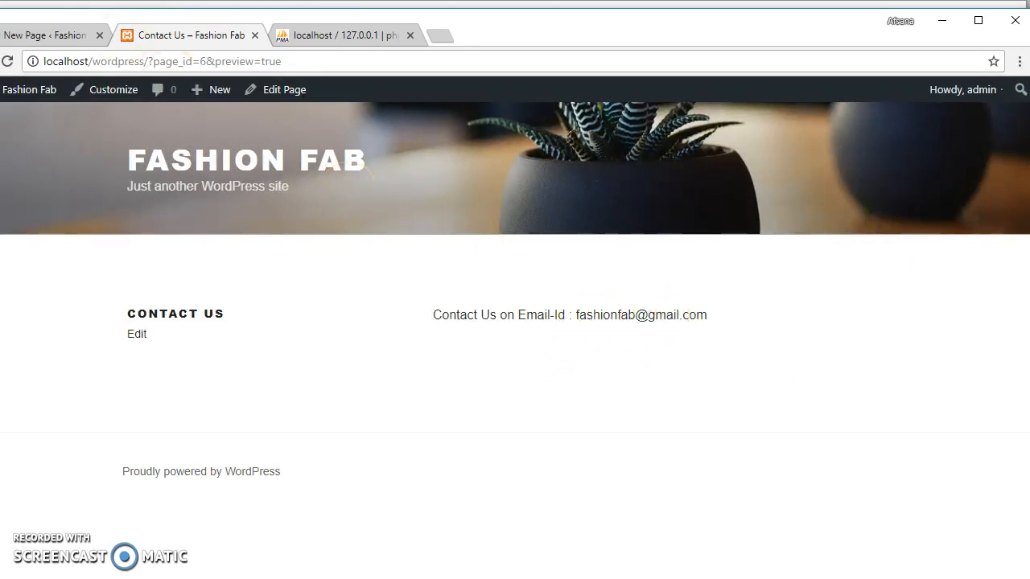
- Return from the preview to the editor and publish the Contact Us page
{"action": "left_click", "coordinate": [284, 89]}
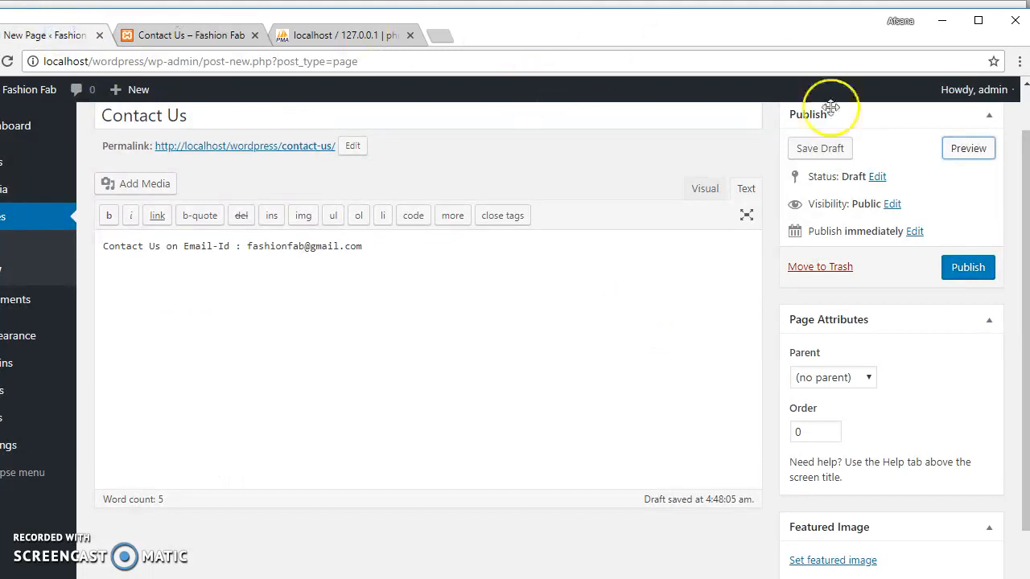
{"action": "left_click", "coordinate": [968, 267]}
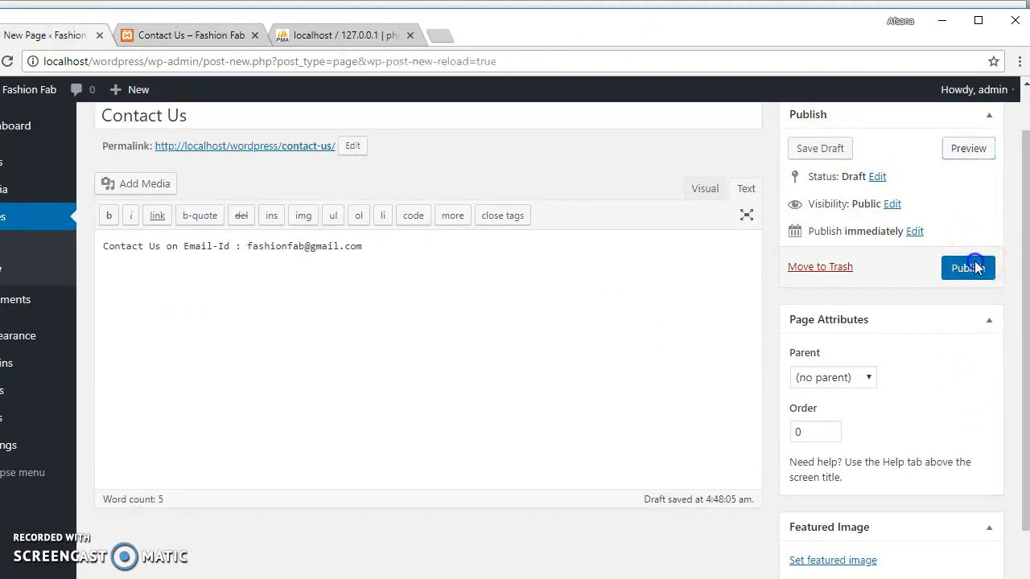
{"action": "left_click", "coordinate": [967, 267]}
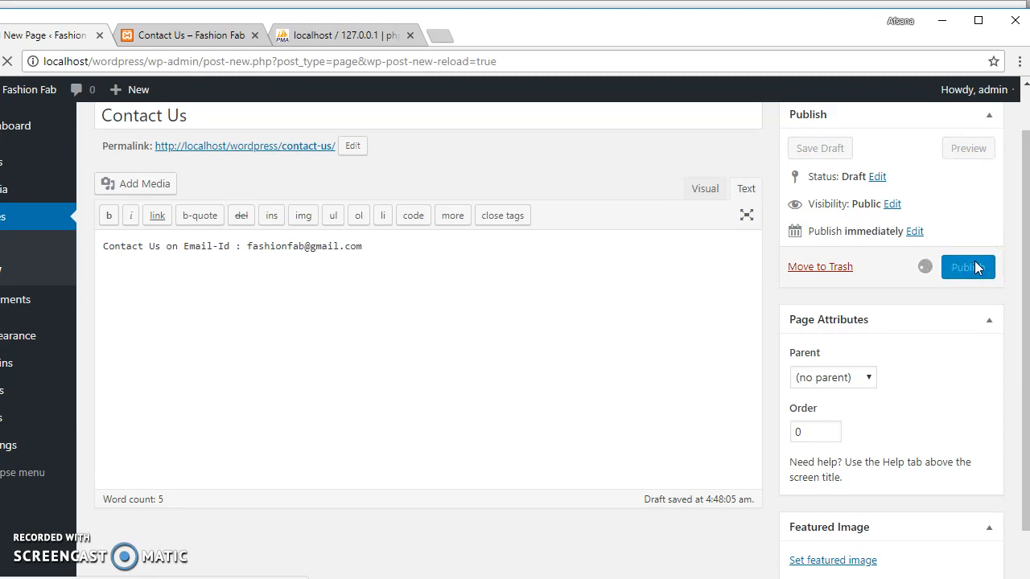
{"action": "left_click", "coordinate": [968, 266]}
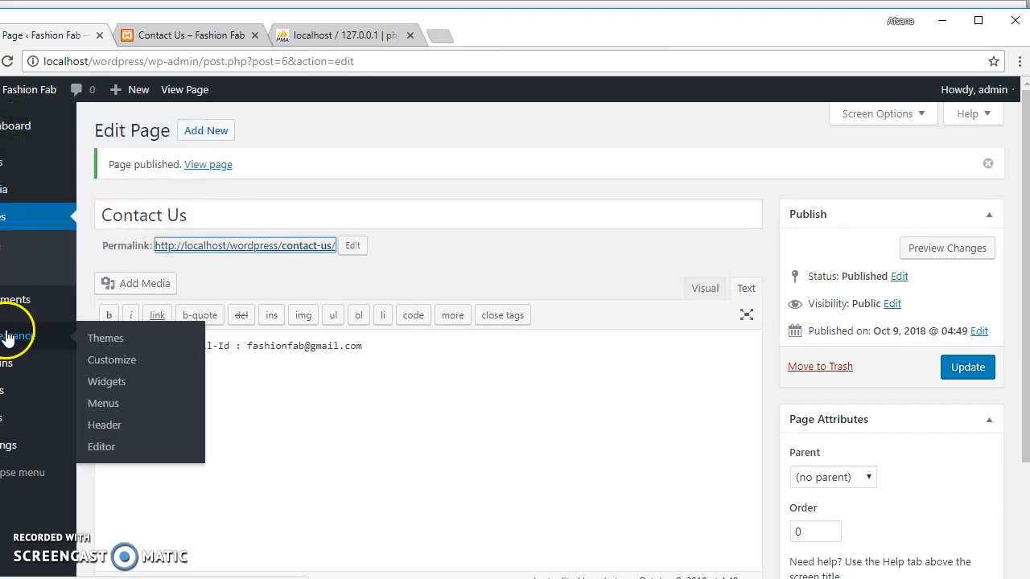
- Open Appearance > Themes and choose Add New, which fails with a loading error
{"action": "left_click", "coordinate": [105, 337]}
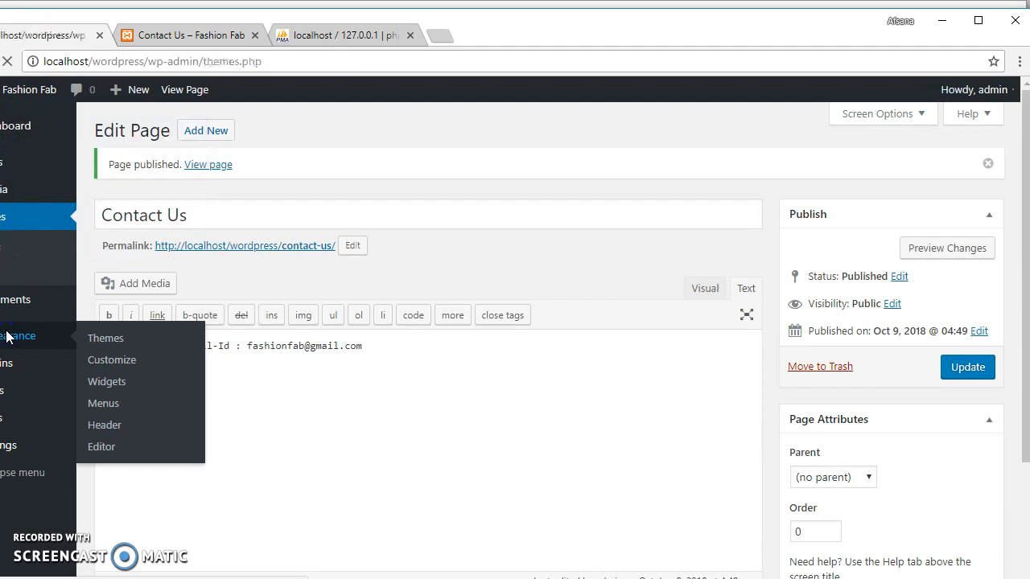
{"action": "left_click", "coordinate": [106, 337]}
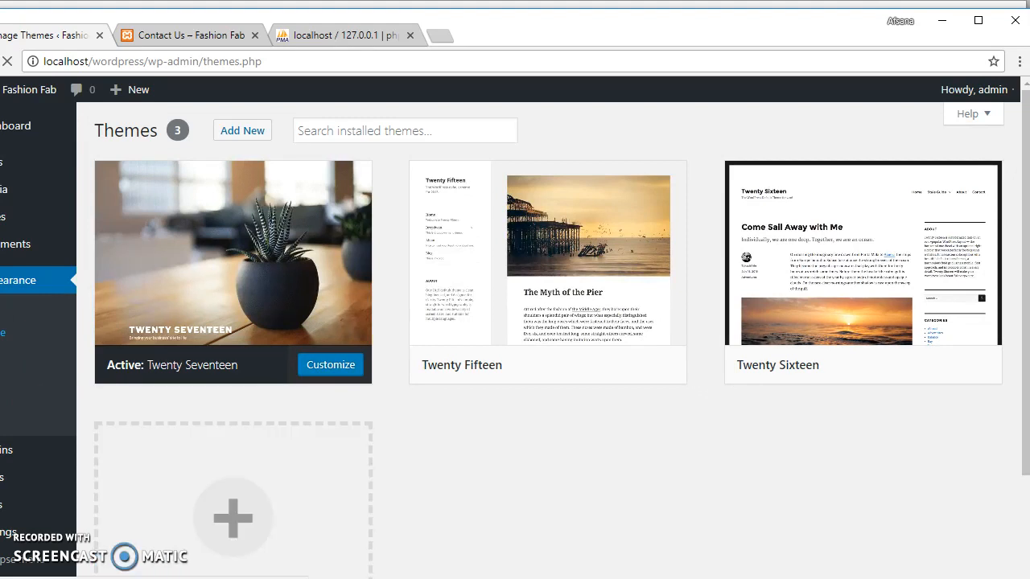
{"action": "mouse_move", "coordinate": [48, 280]}
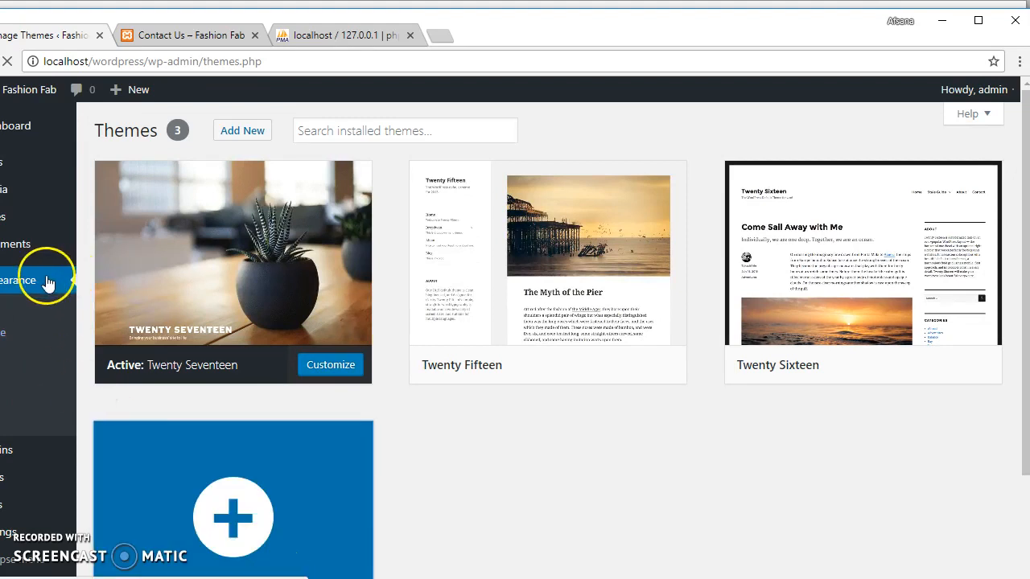
{"action": "left_click", "coordinate": [242, 130]}
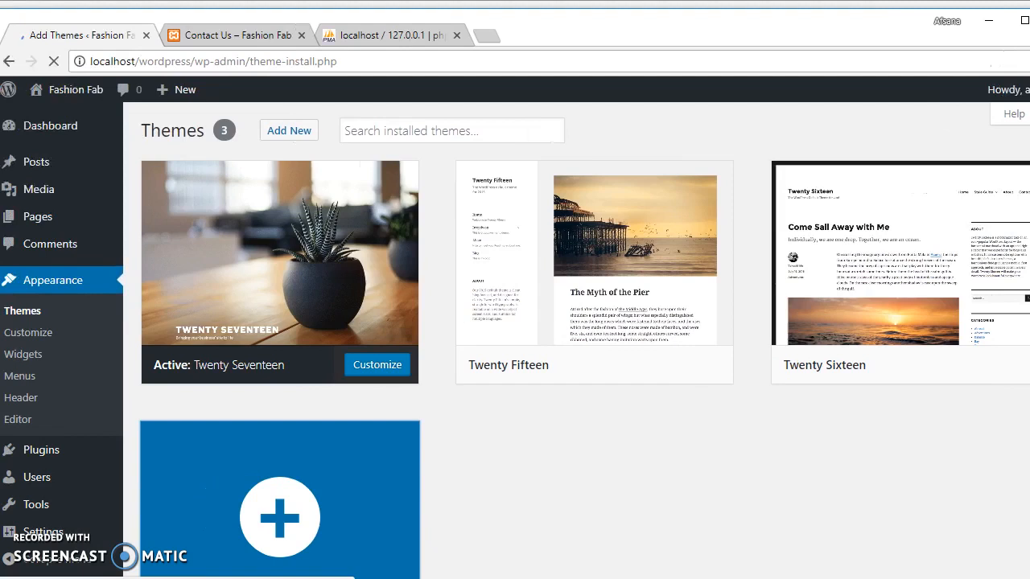
{"action": "left_click", "coordinate": [288, 130]}
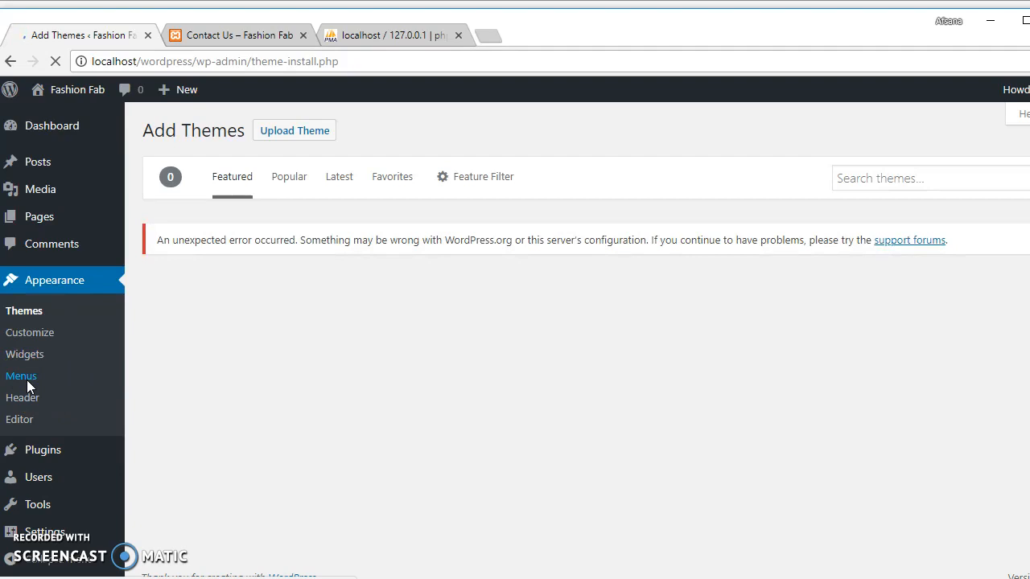
{"action": "left_click", "coordinate": [20, 375]}
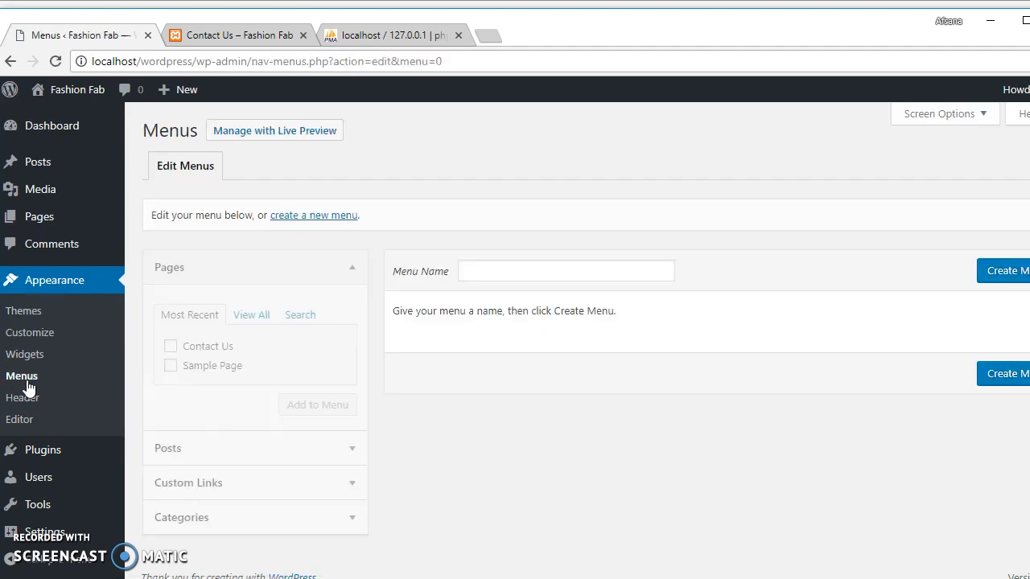
{"action": "mouse_move", "coordinate": [271, 240]}
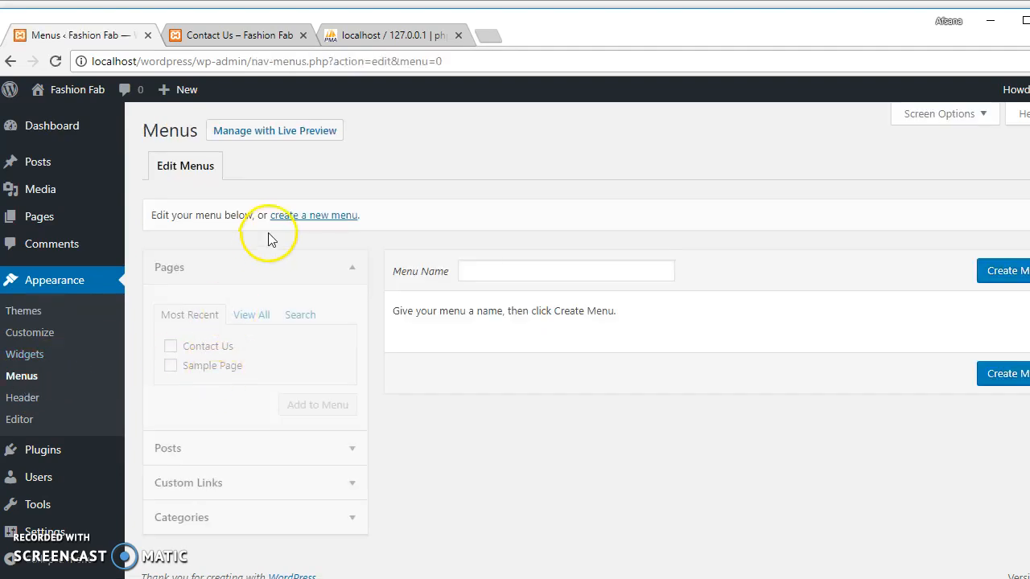
{"action": "mouse_move", "coordinate": [320, 209]}
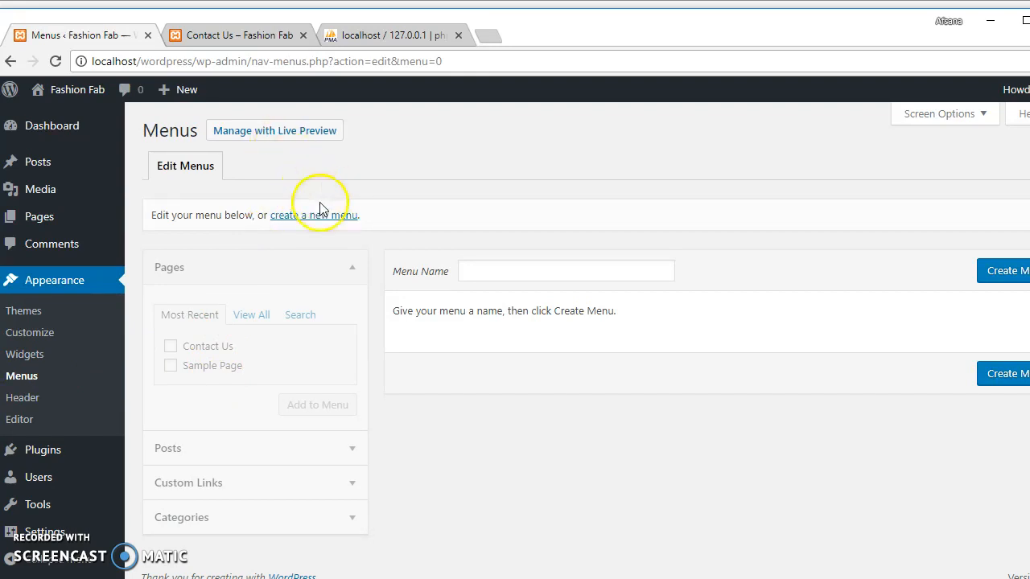
{"action": "mouse_move", "coordinate": [392, 333]}
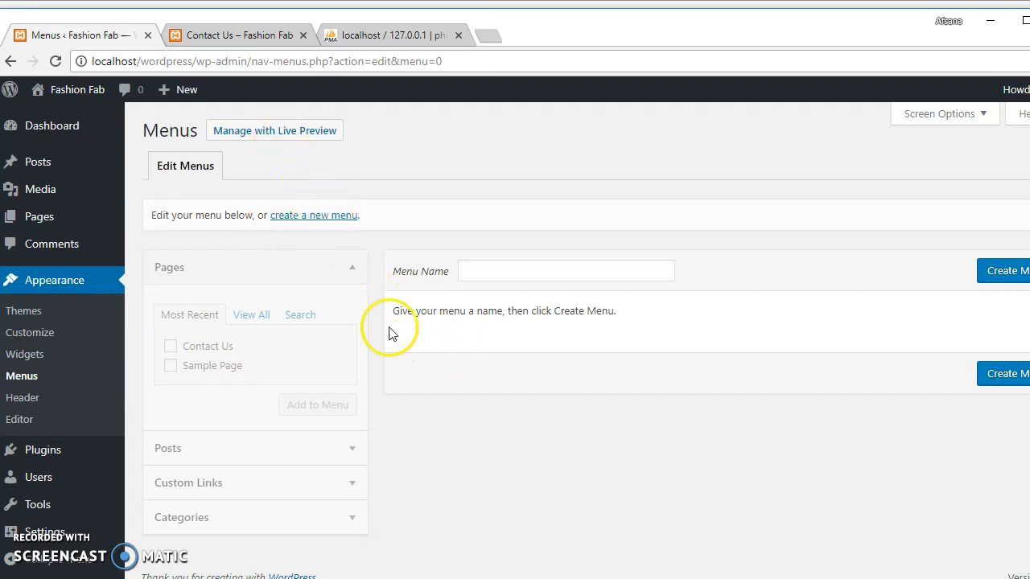
{"action": "mouse_move", "coordinate": [259, 487]}
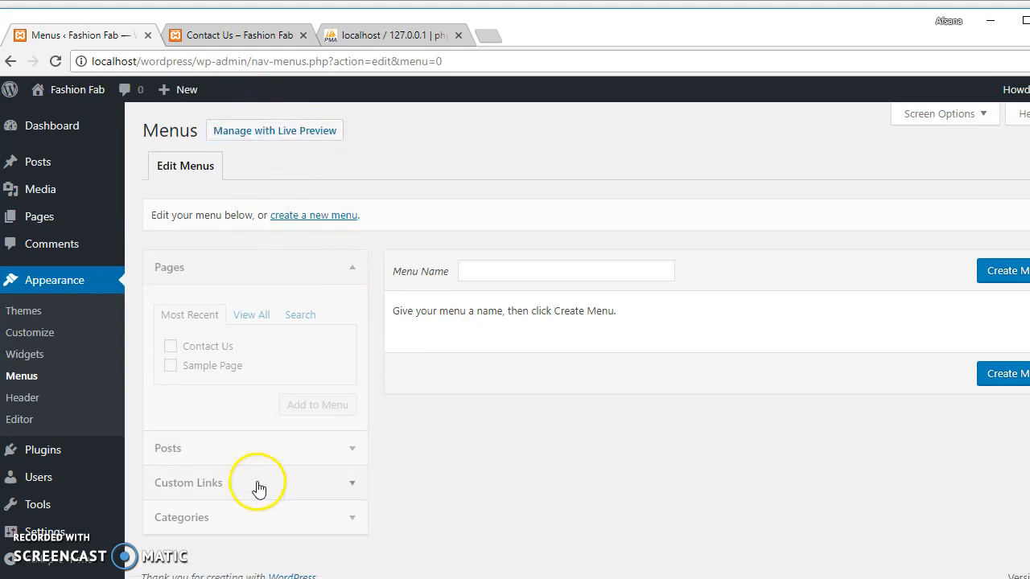
{"action": "mouse_move", "coordinate": [528, 225]}
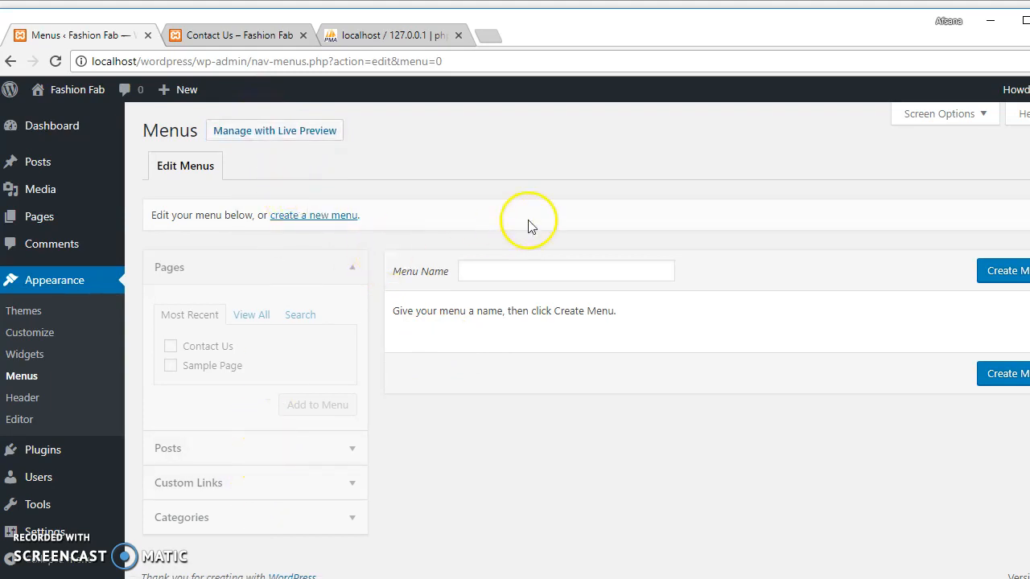
{"action": "mouse_move", "coordinate": [454, 447]}
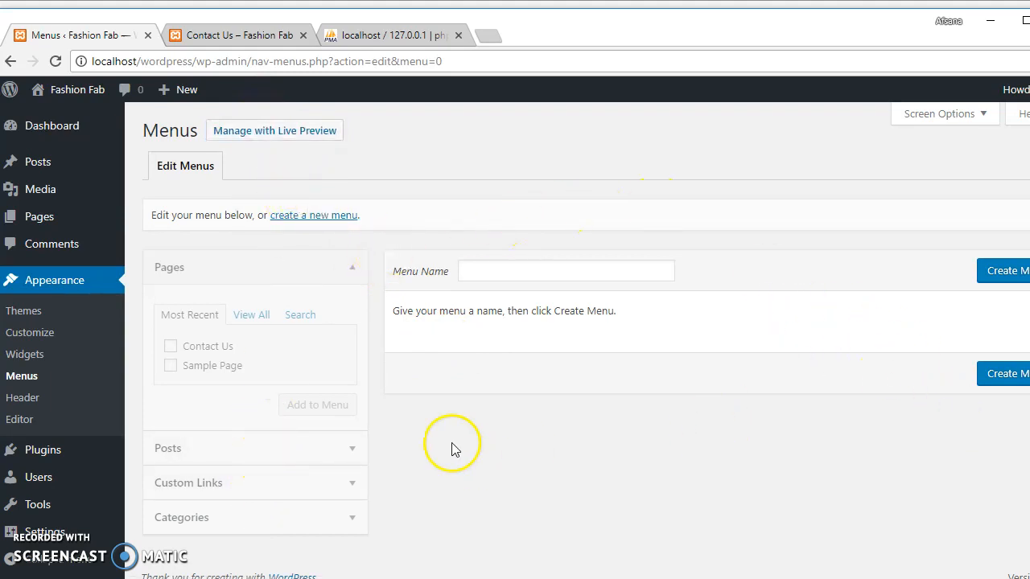
{"action": "left_click", "coordinate": [251, 314]}
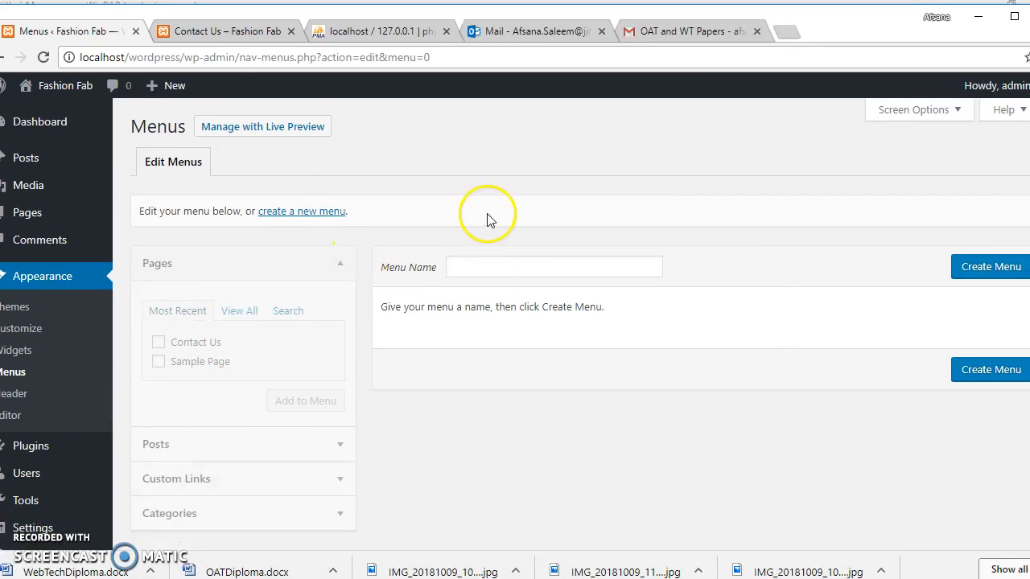
- Name the new menu 'Primary 2 Menu' and create it
{"action": "left_click", "coordinate": [553, 266]}
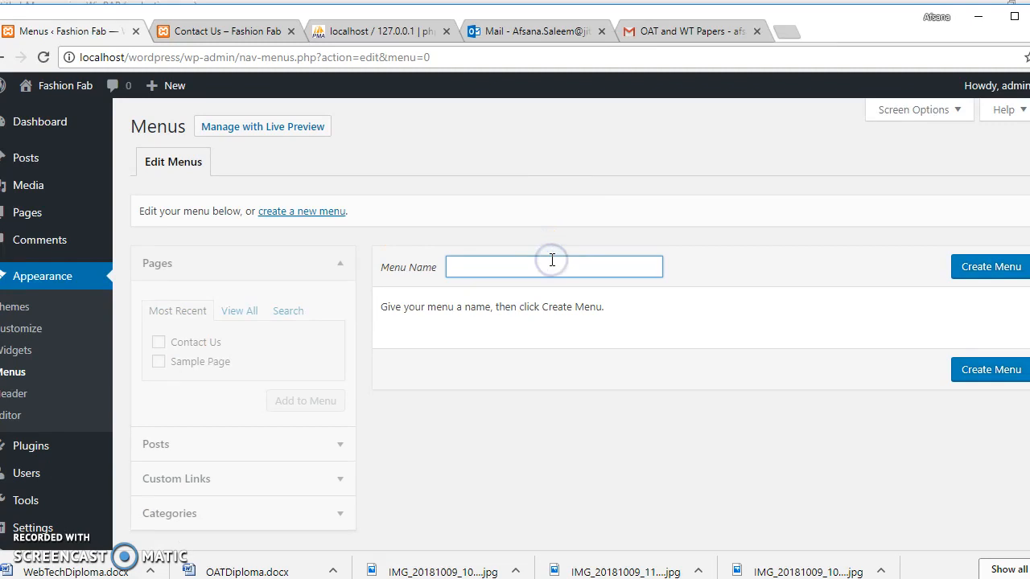
{"action": "type", "text": "S"}
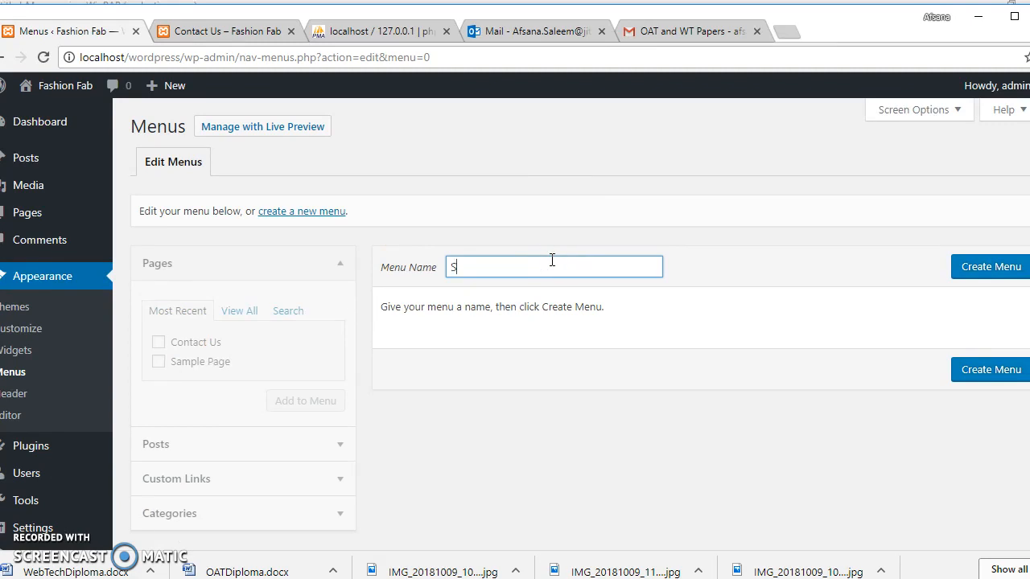
{"action": "key", "text": "Backspace"}
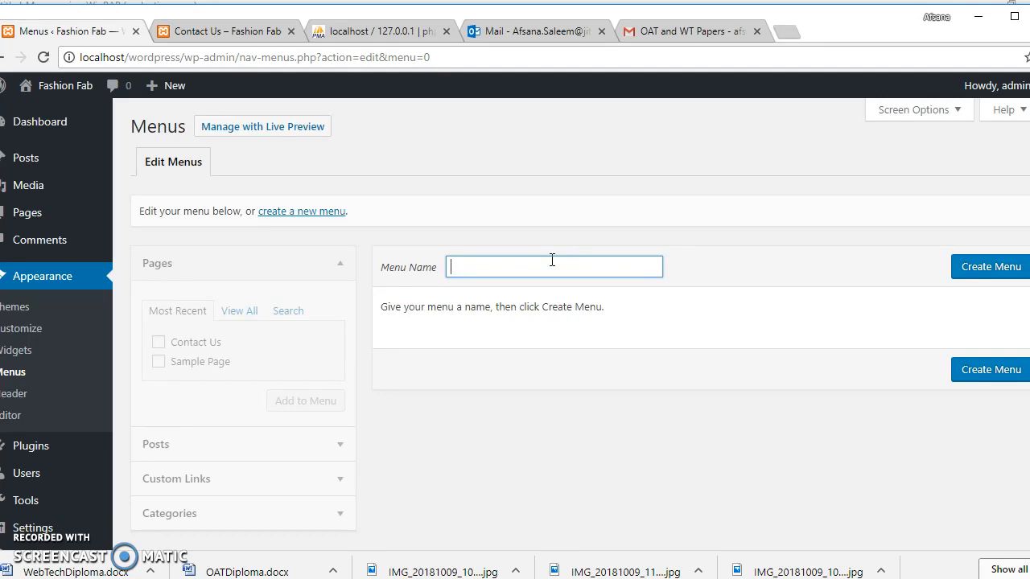
{"action": "type", "text": "Prima"}
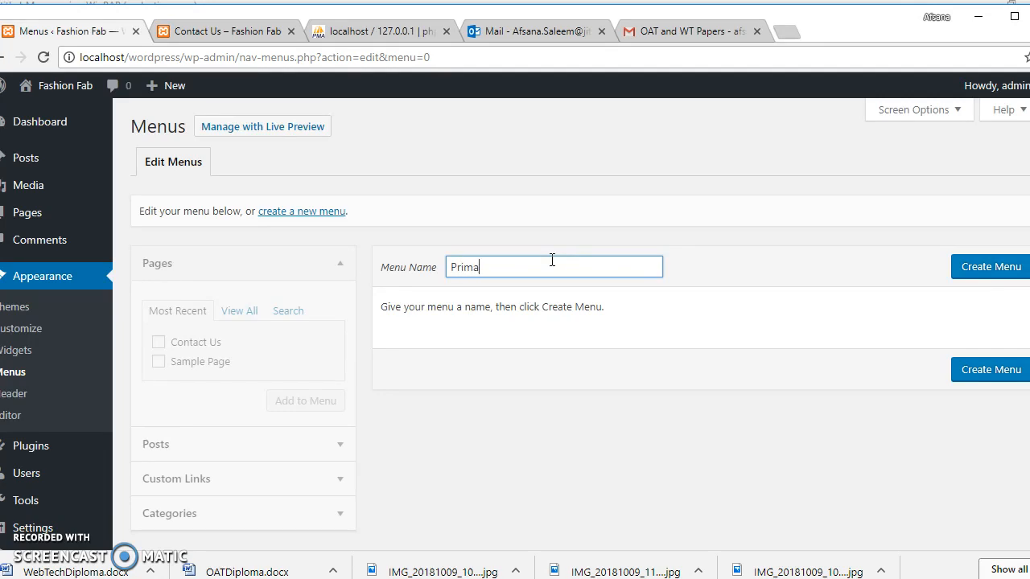
{"action": "type", "text": "ry 2"}
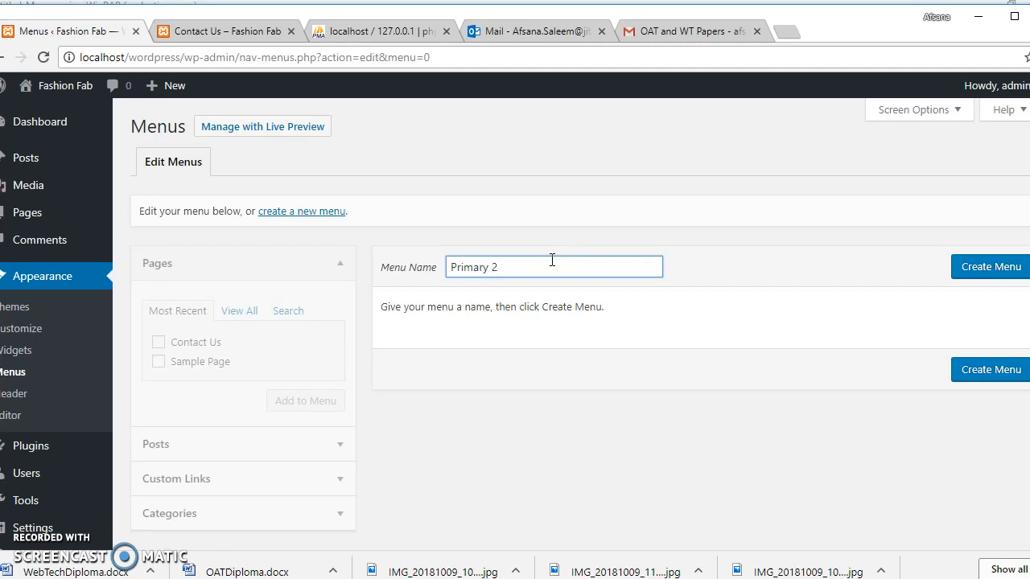
{"action": "type", "text": "Menu"}
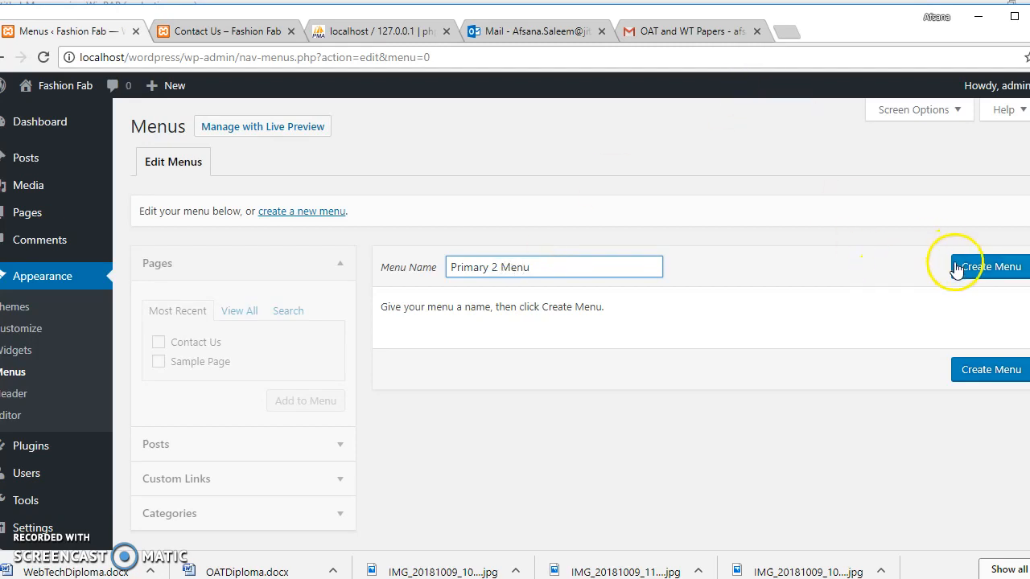
{"action": "left_click", "coordinate": [989, 267]}
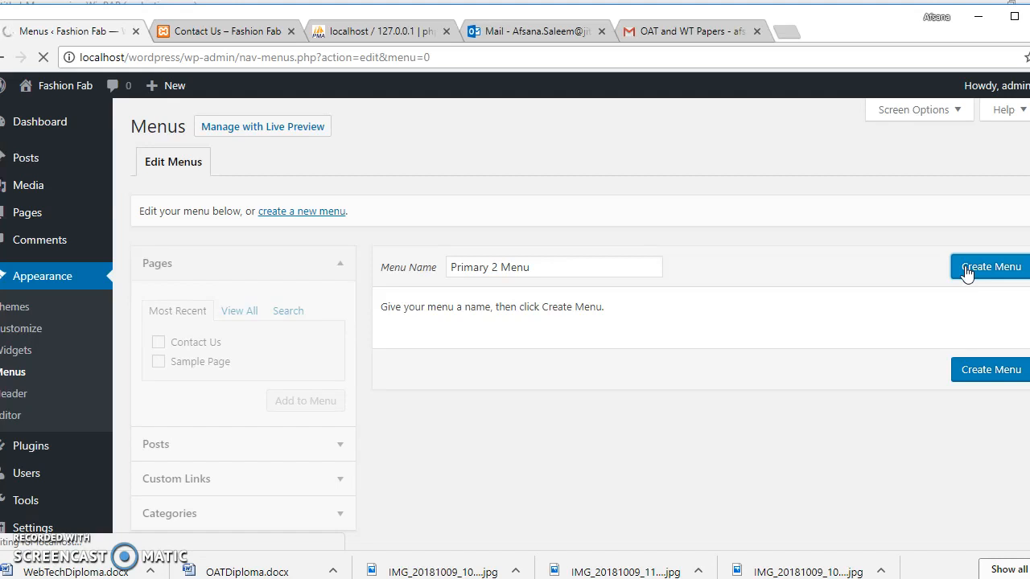
{"action": "left_click", "coordinate": [990, 266]}
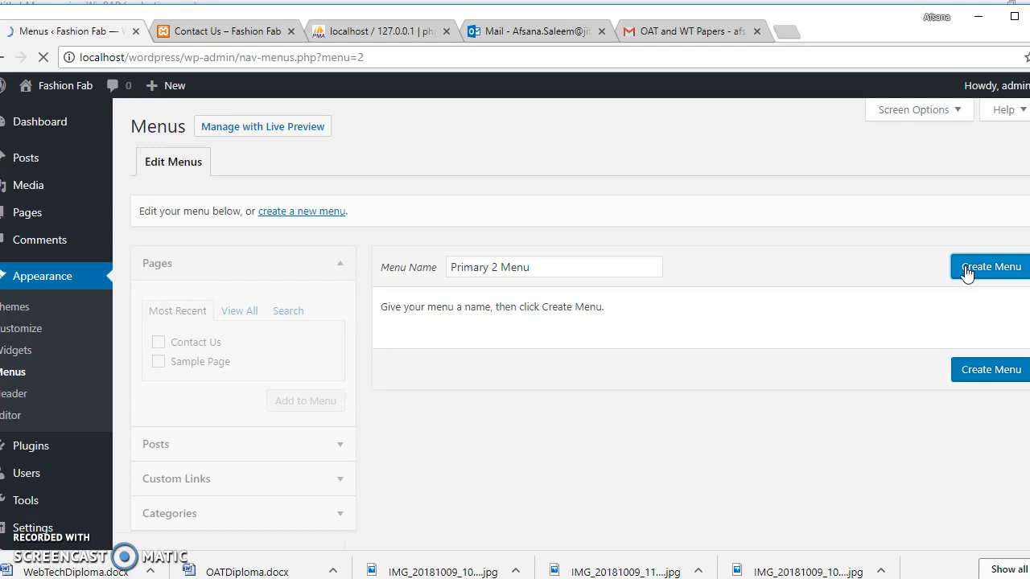
{"action": "left_click", "coordinate": [990, 266]}
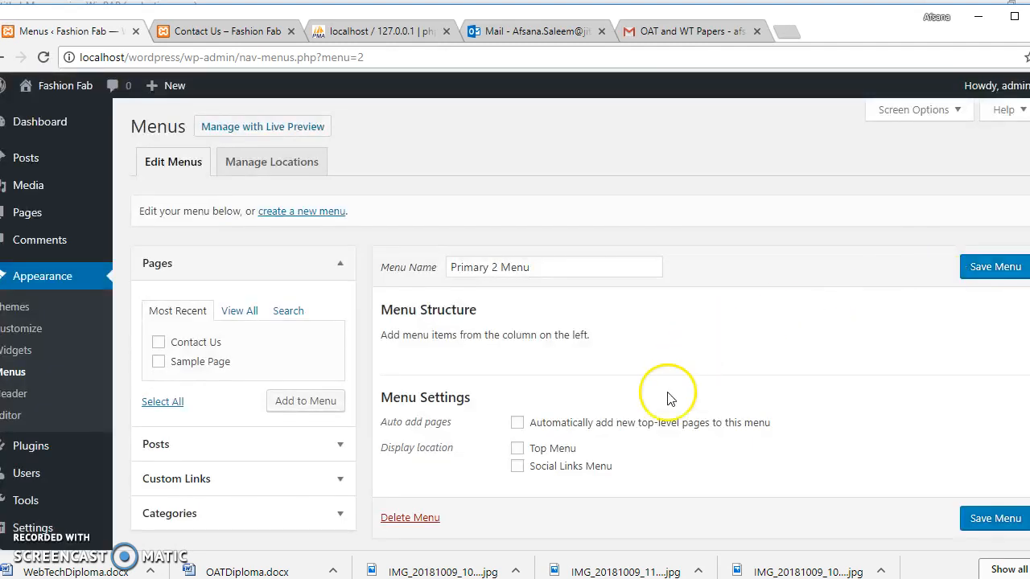
{"action": "mouse_move", "coordinate": [529, 441]}
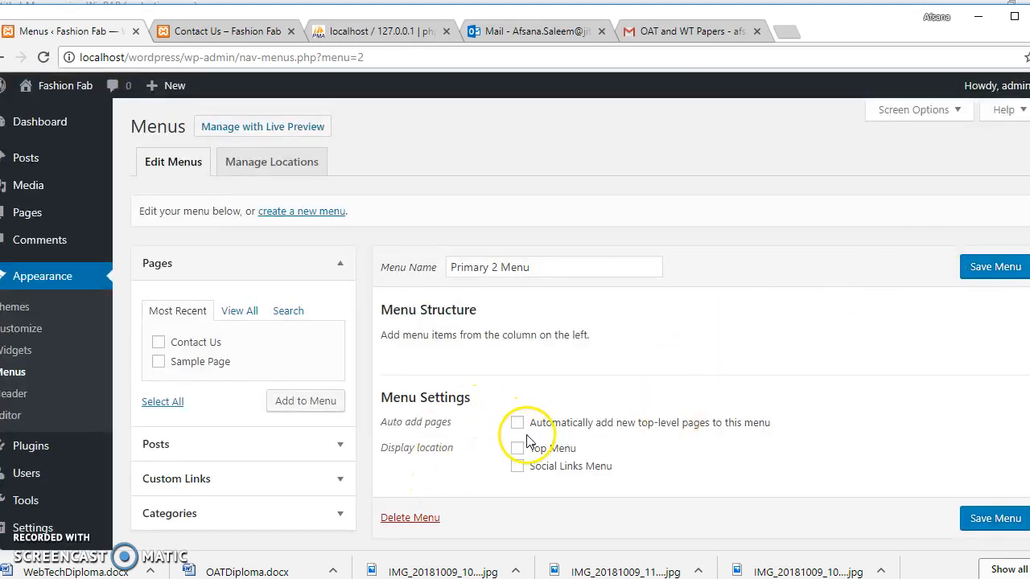
{"action": "mouse_move", "coordinate": [523, 426]}
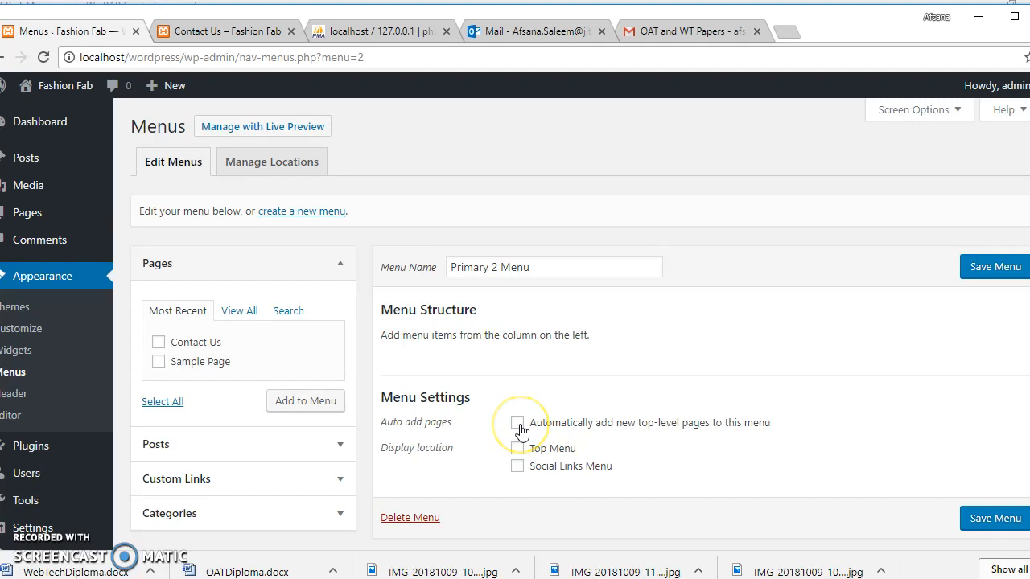
- Enable auto-adding top-level pages, assign Top Menu, and add Contact Us and Sample Page
{"action": "left_click", "coordinate": [518, 422]}
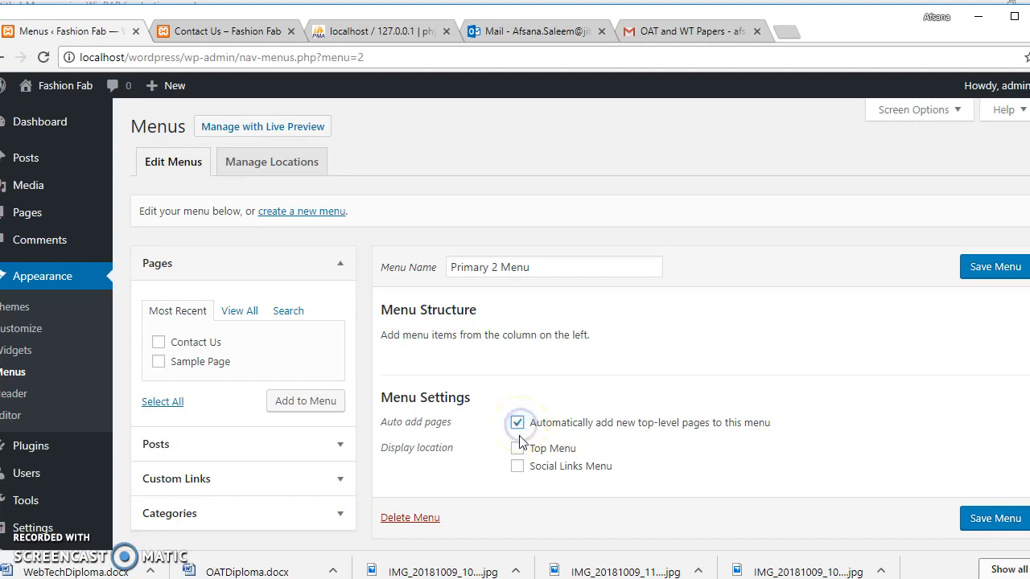
{"action": "left_click", "coordinate": [517, 448]}
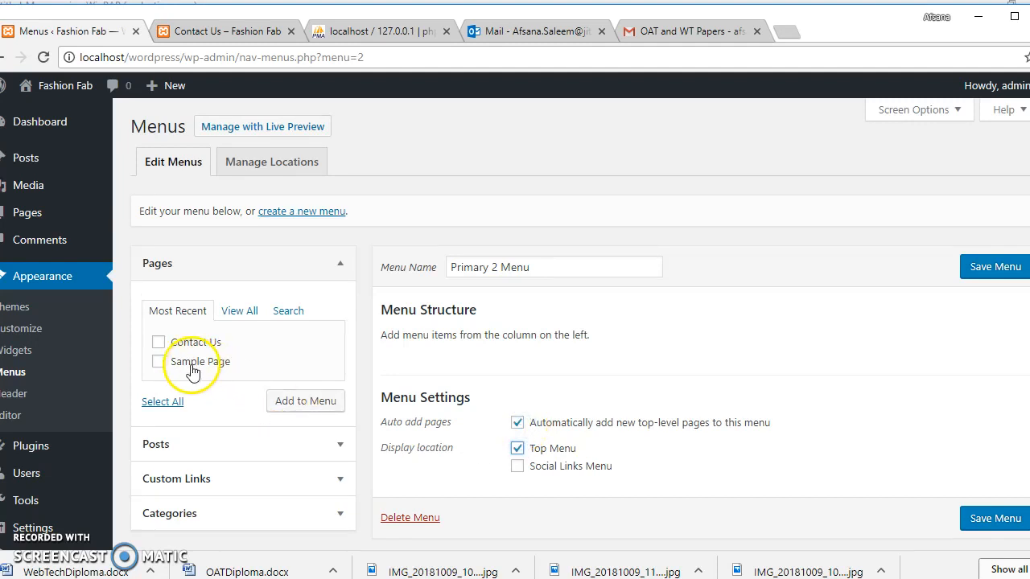
{"action": "left_click", "coordinate": [158, 342]}
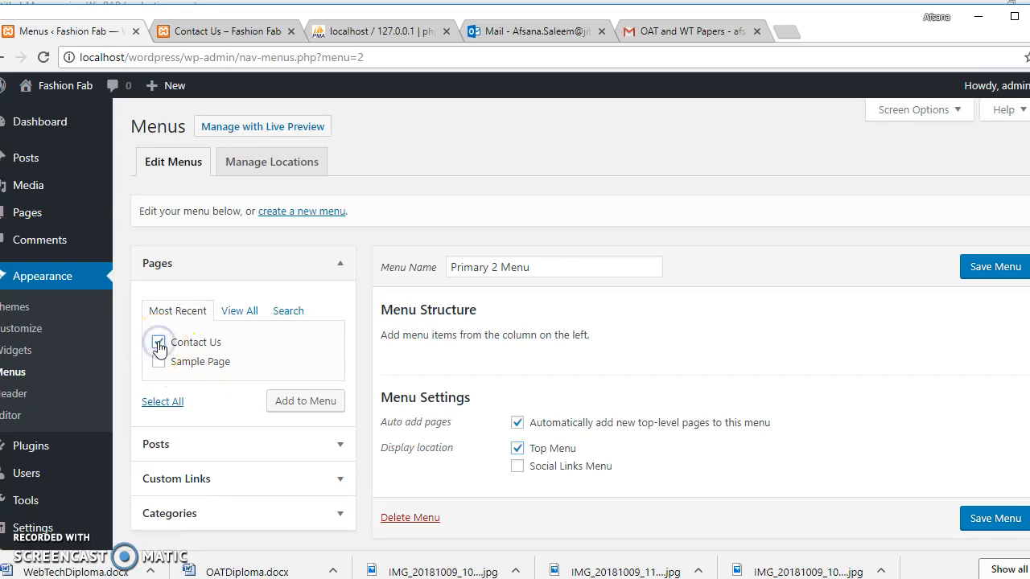
{"action": "left_click", "coordinate": [158, 361]}
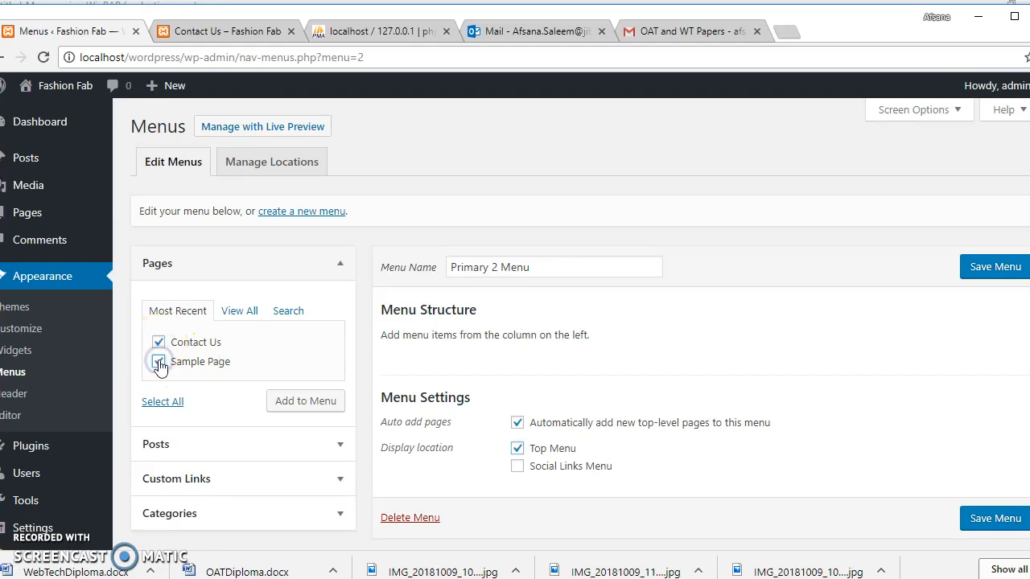
{"action": "left_click", "coordinate": [158, 361]}
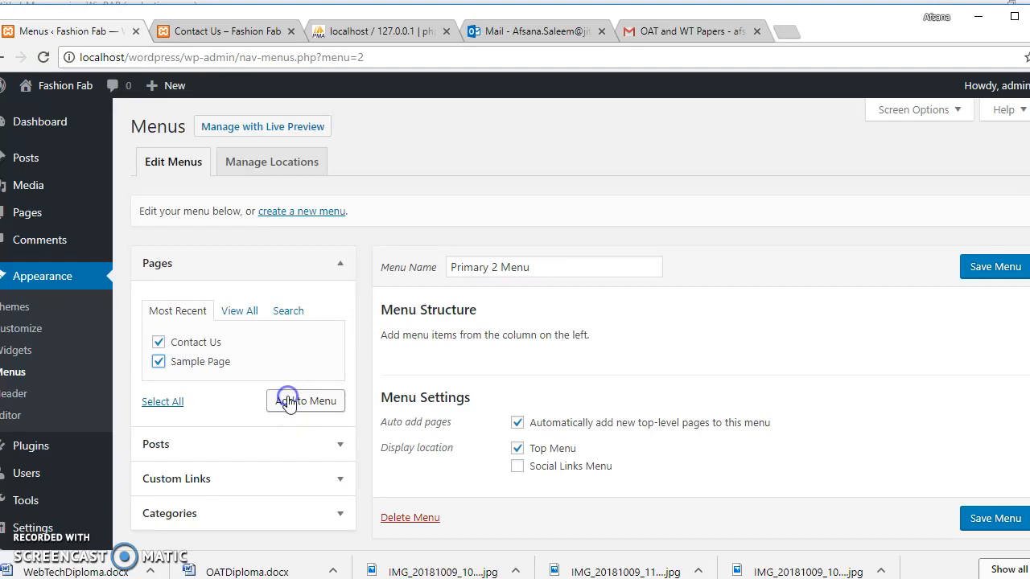
{"action": "left_click", "coordinate": [304, 401]}
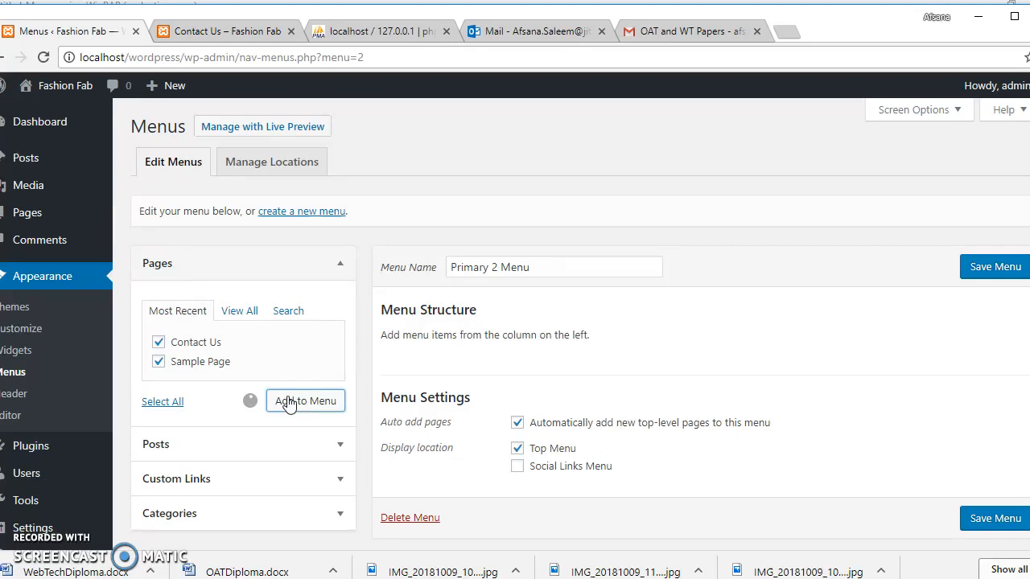
- Save Primary 2 Menu once Contact Us and Sample Page appear in its structure
{"action": "left_click", "coordinate": [305, 400]}
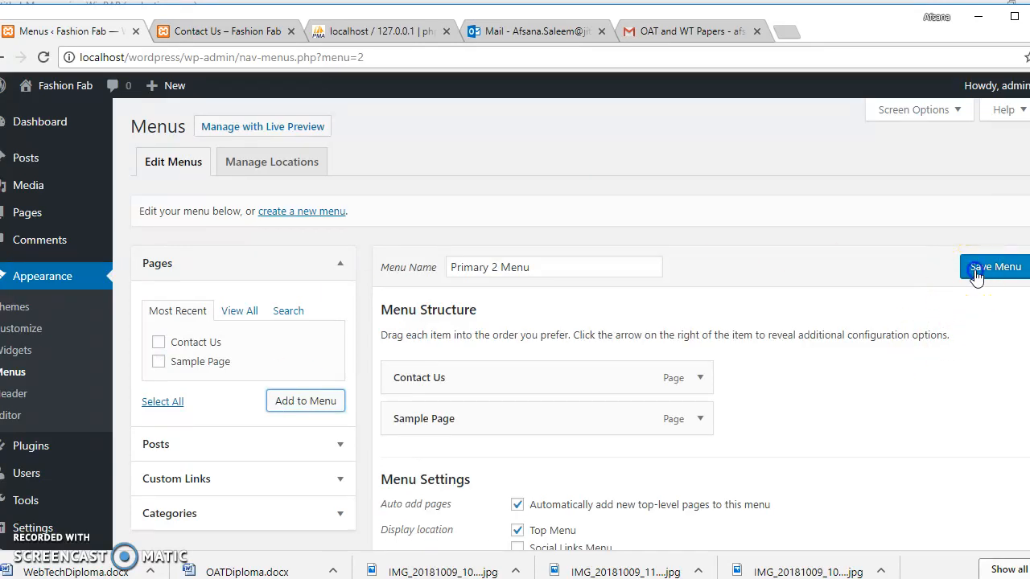
{"action": "left_click", "coordinate": [995, 266]}
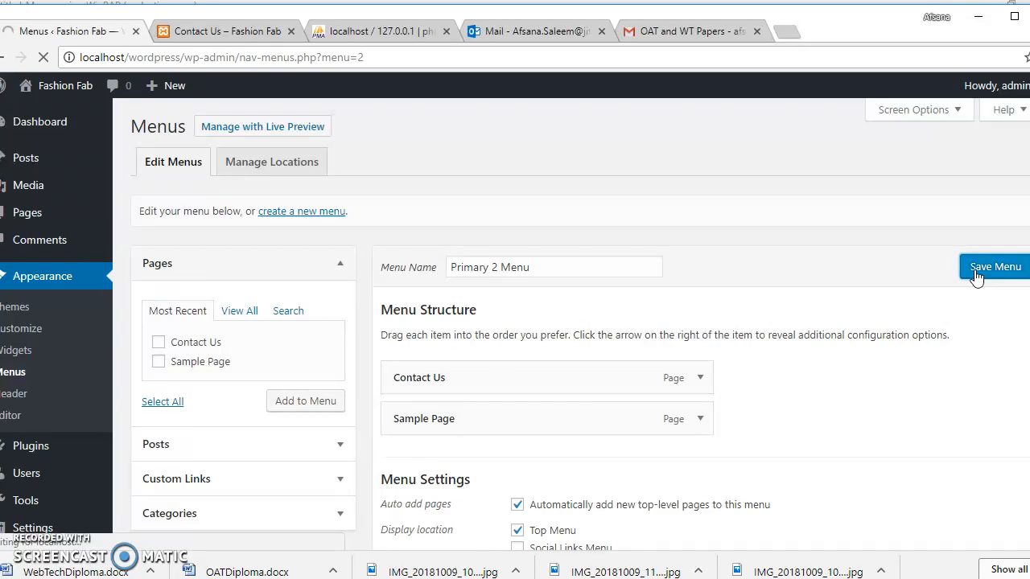
{"action": "mouse_move", "coordinate": [859, 322]}
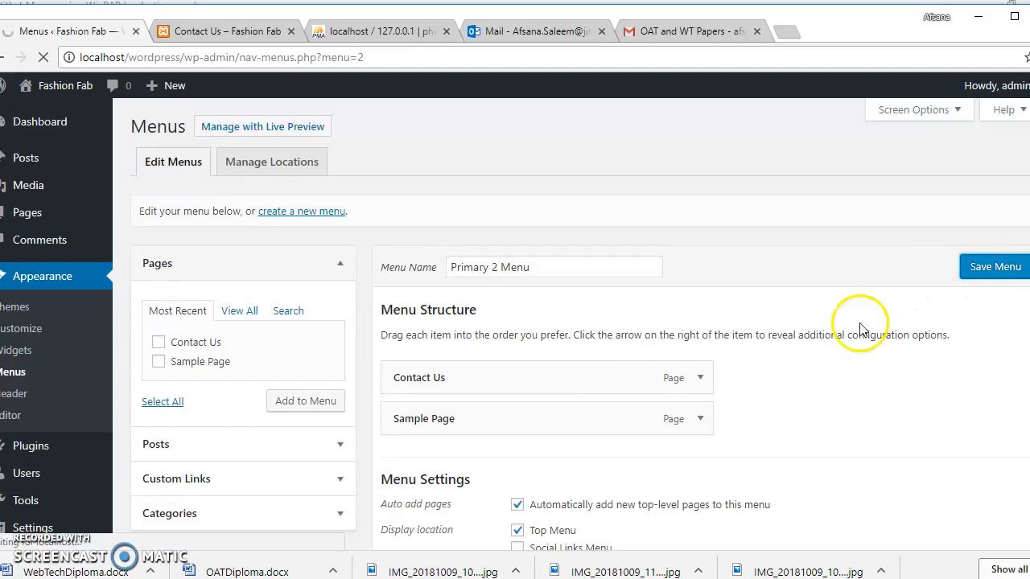
{"action": "mouse_move", "coordinate": [612, 379]}
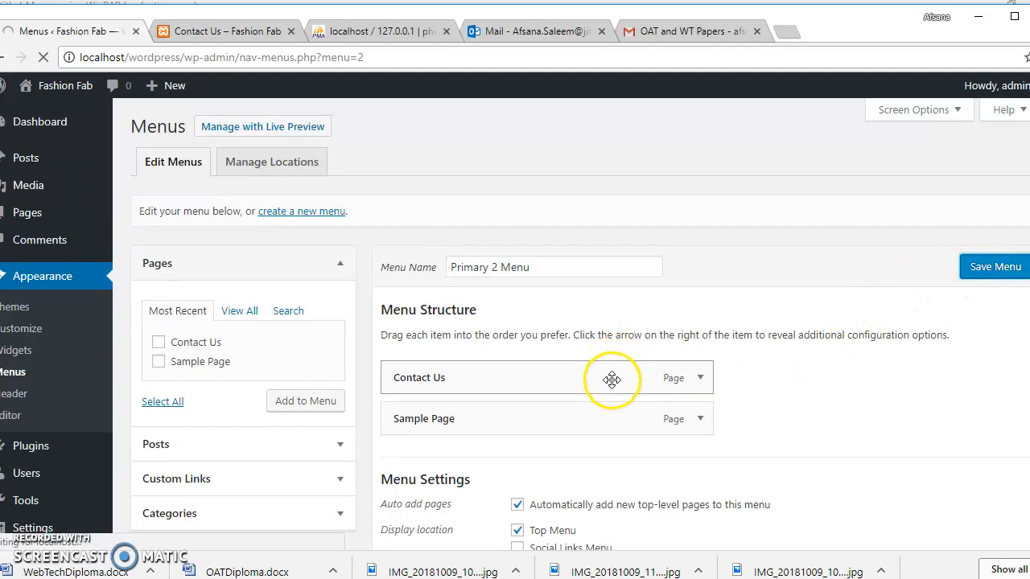
{"action": "mouse_move", "coordinate": [762, 316]}
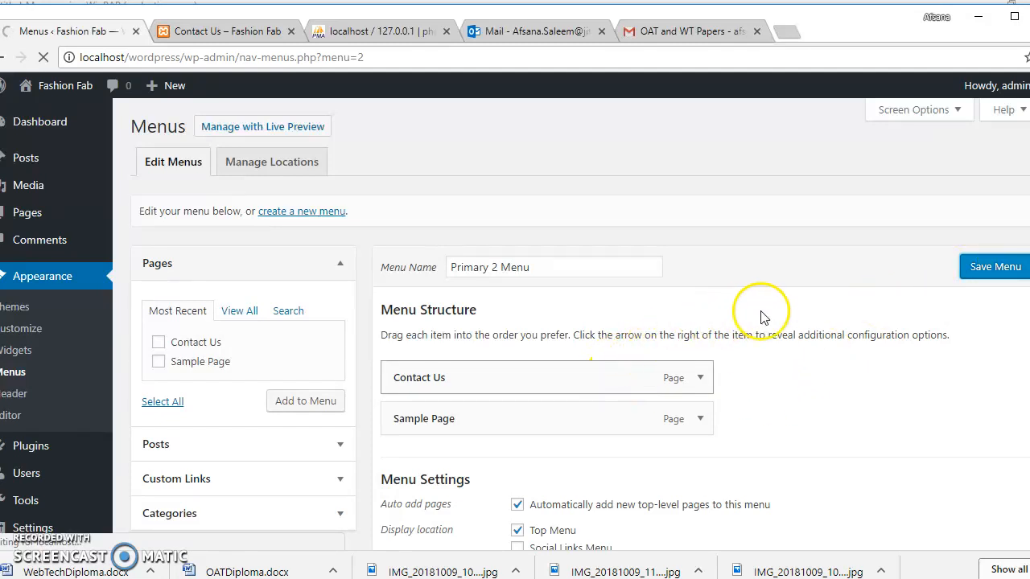
{"action": "mouse_move", "coordinate": [193, 434]}
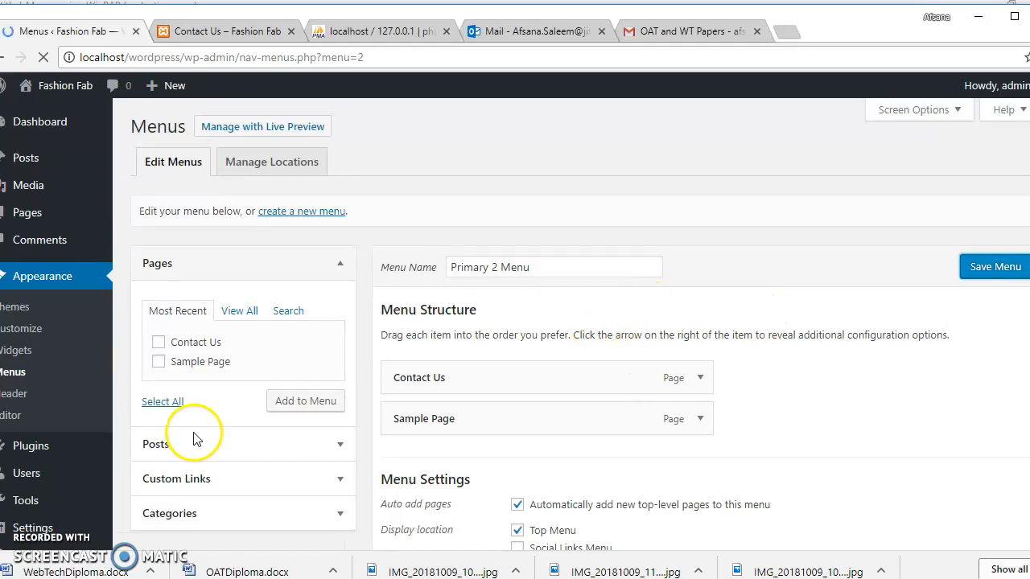